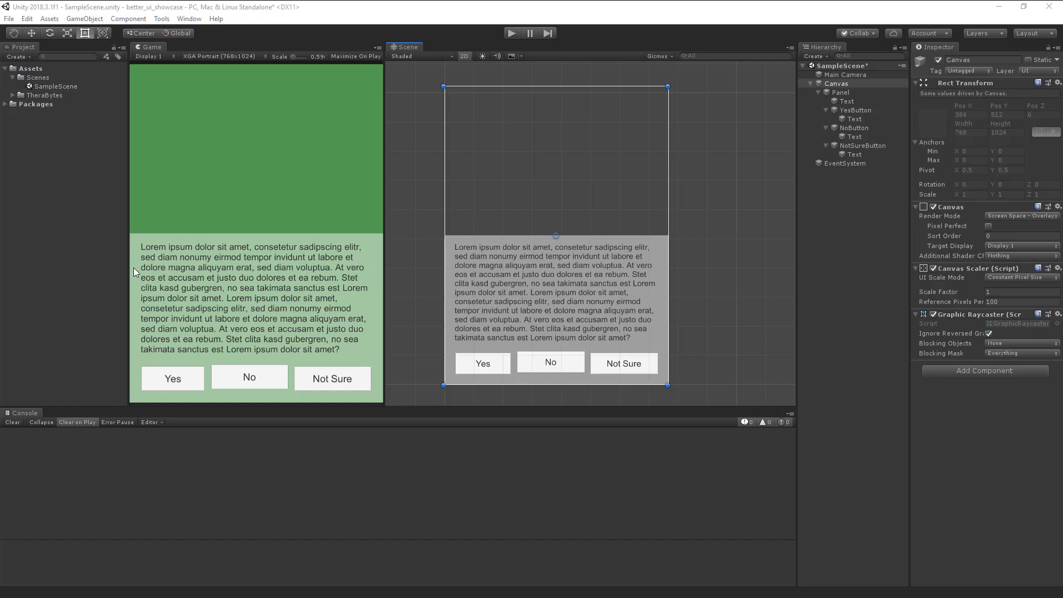
mouse_move(157, 357)
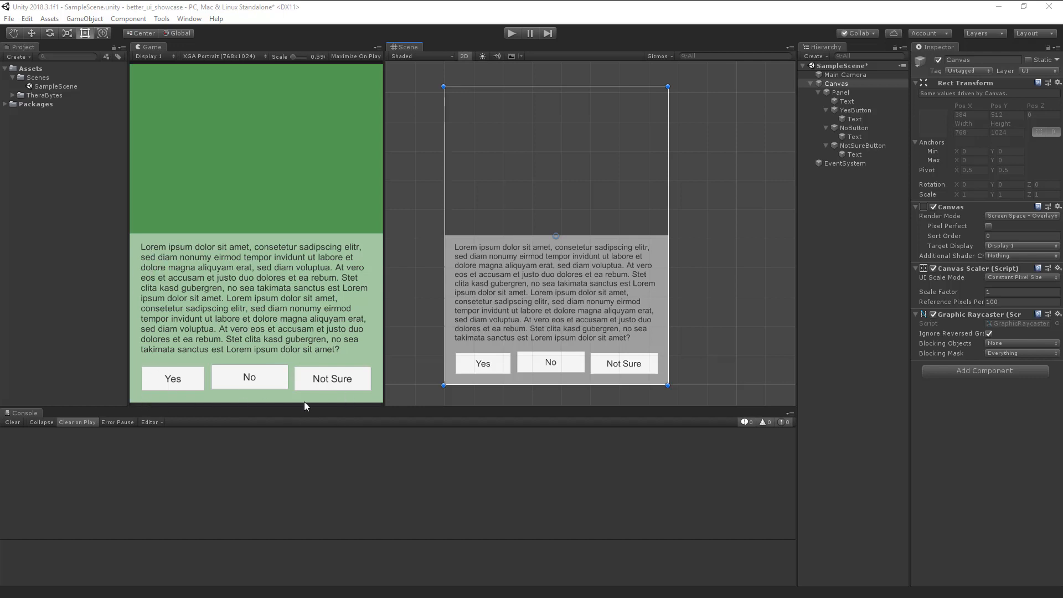
mouse_move(451, 135)
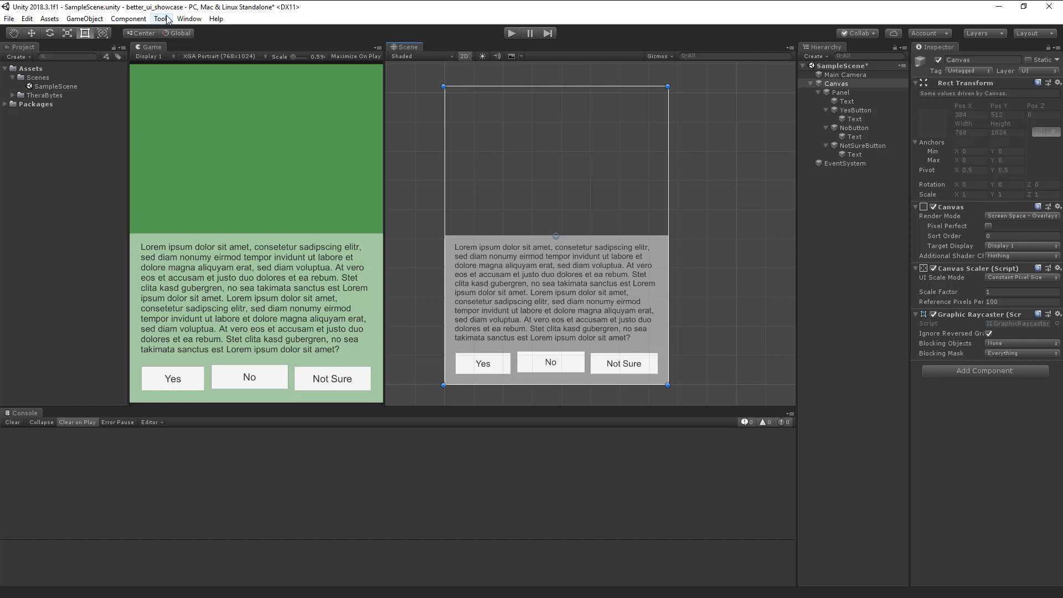
Bring up the Better UI Pick Resolution window under the Game view and set 768x1024 portrait
left_click(162, 18)
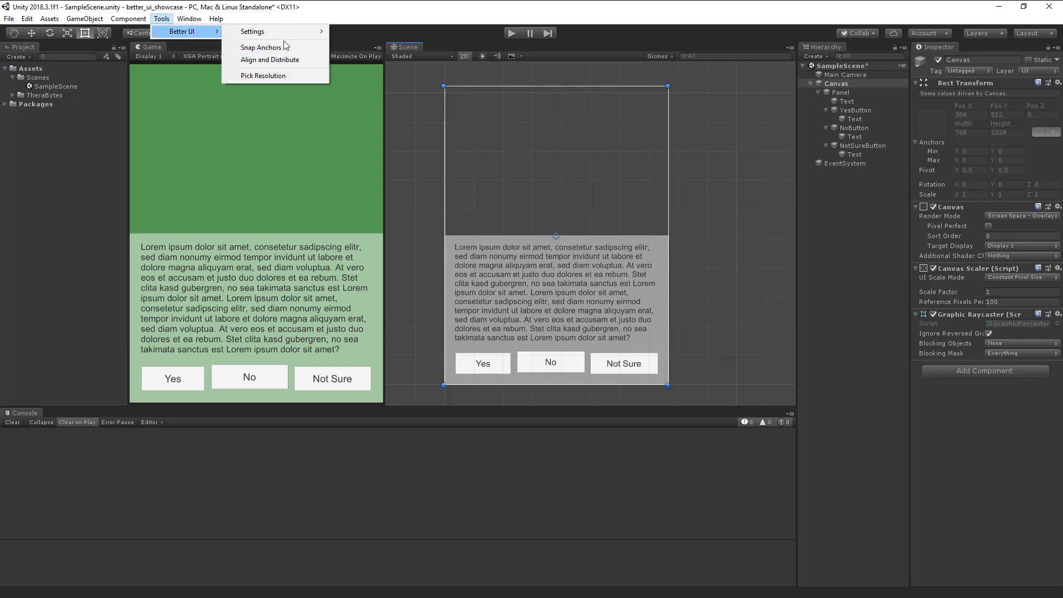
mouse_move(263, 76)
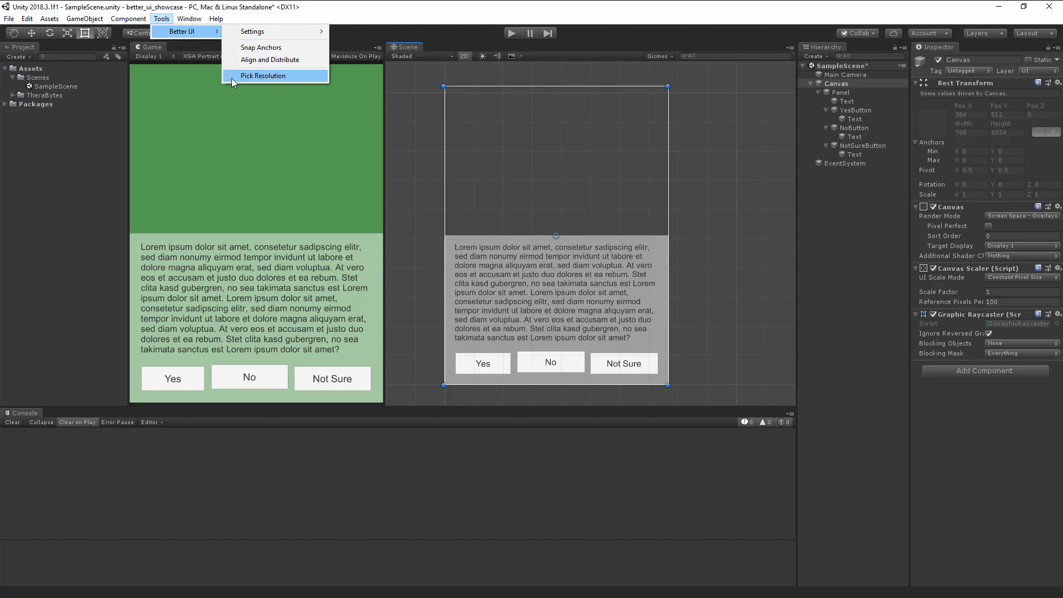
left_click(263, 75)
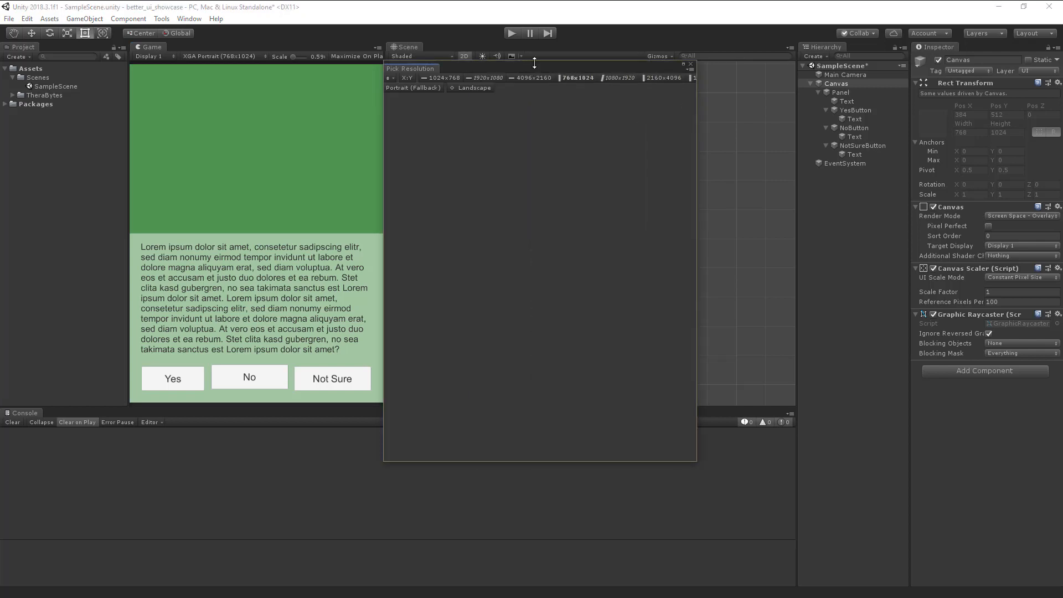
left_click(218, 55)
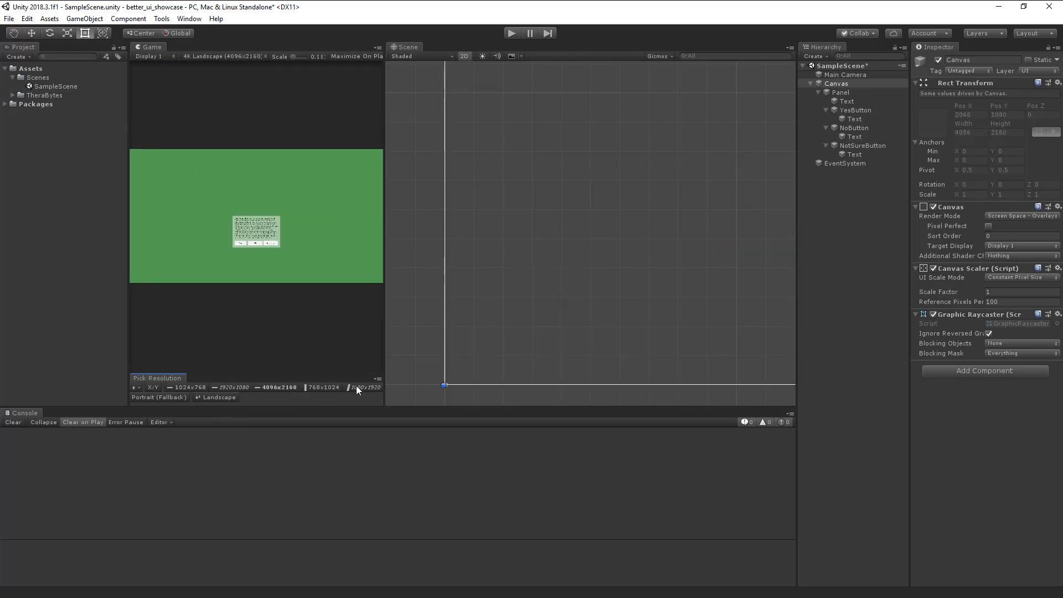
left_click(366, 387)
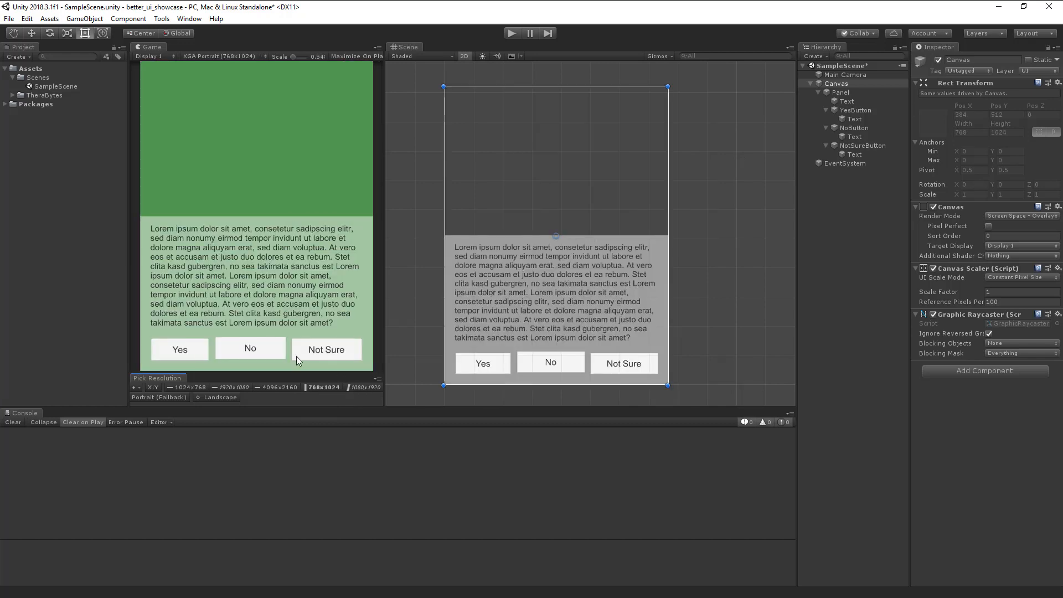
mouse_move(332, 363)
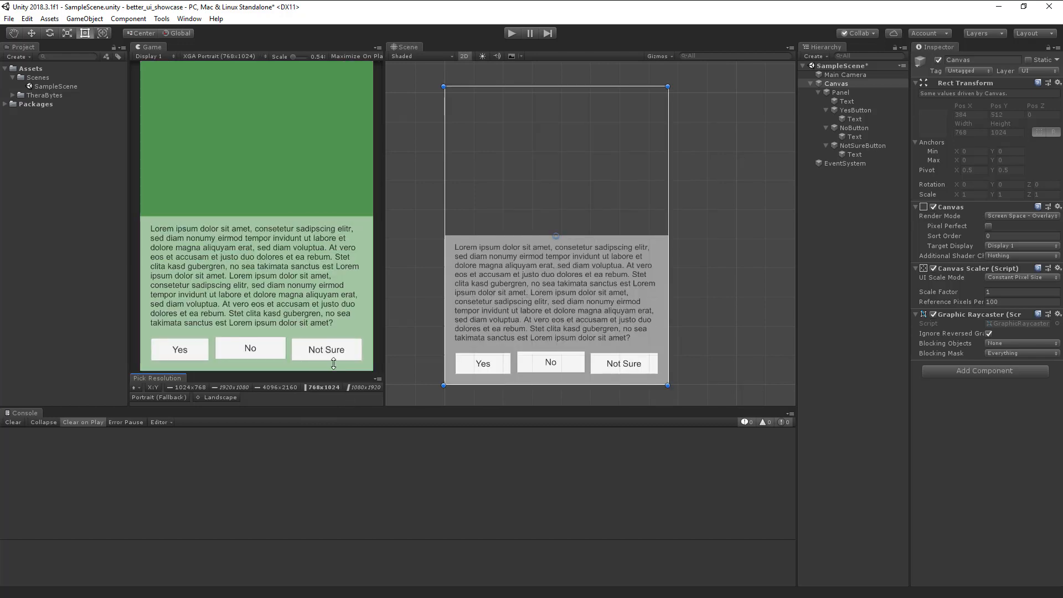
Bring up Align and Distribute, select the Yes, No and Not Sure buttons and align to SelectionBounds
left_click(161, 18)
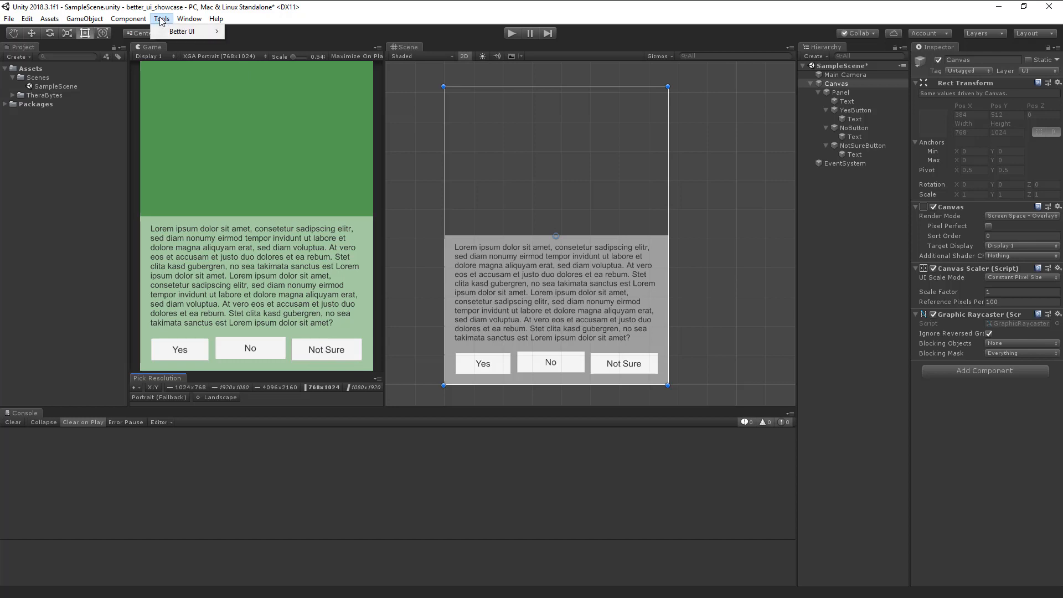
left_click(182, 31)
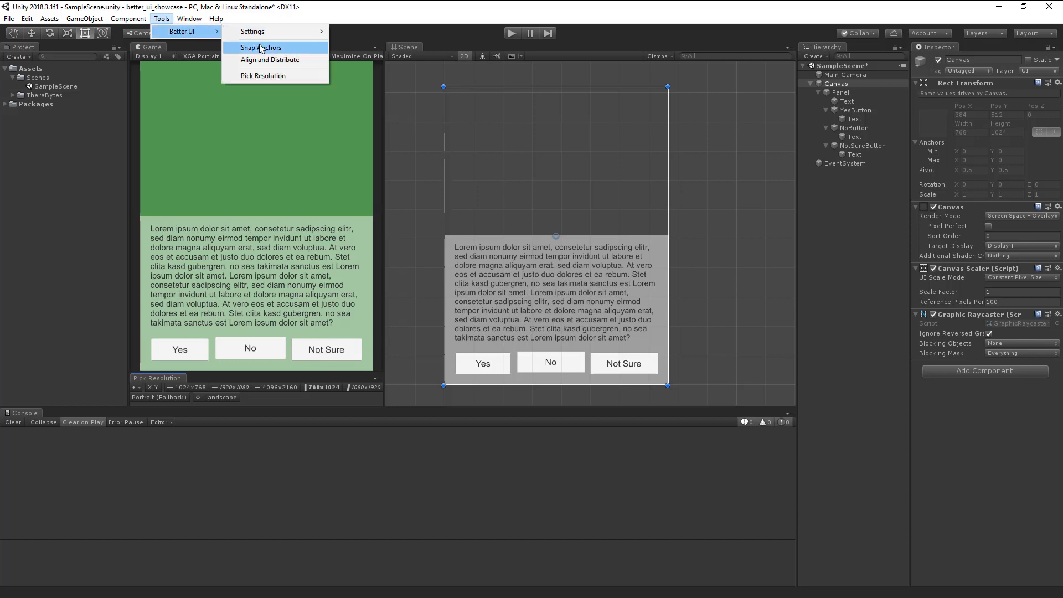
mouse_move(269, 60)
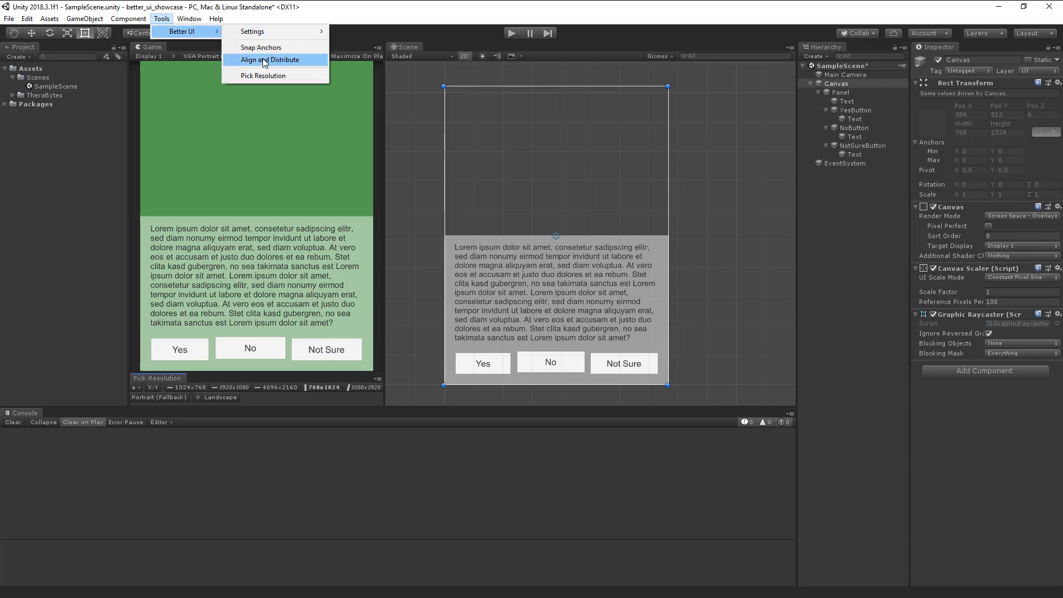
left_click(270, 59)
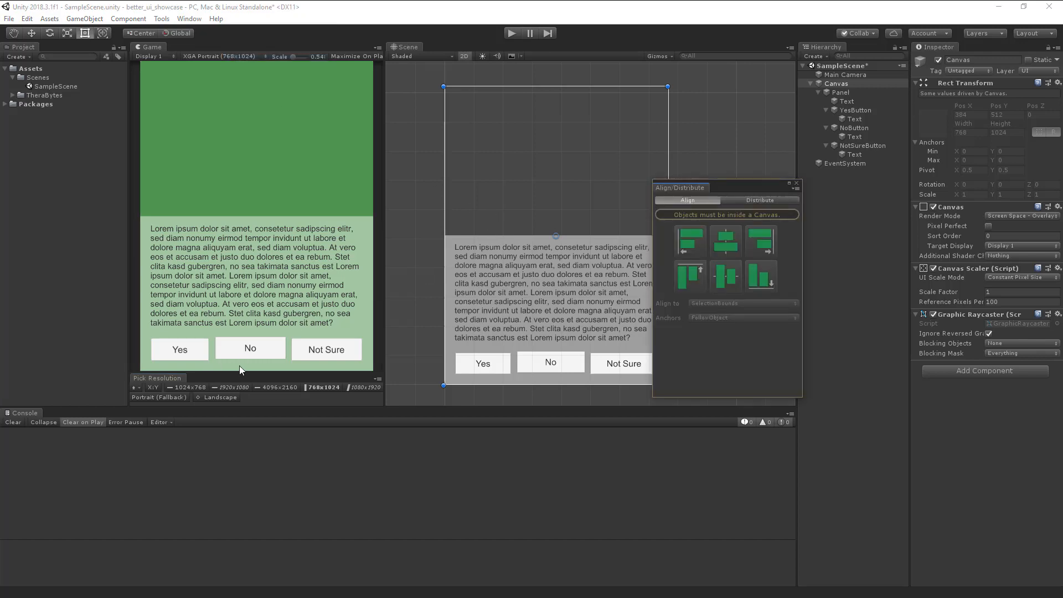
left_click(482, 362)
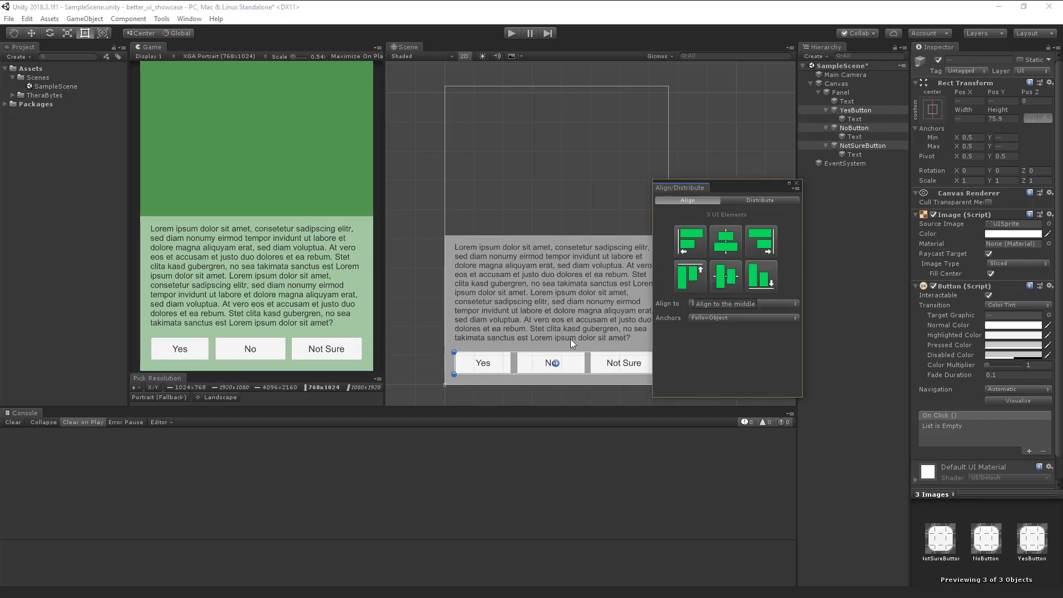
left_click(743, 303)
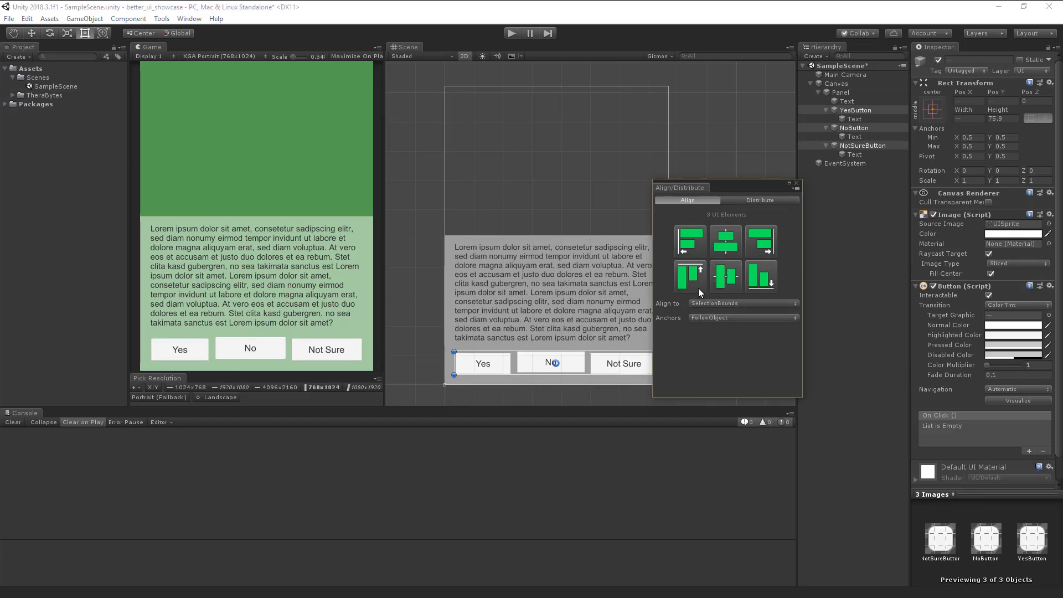
mouse_move(761, 275)
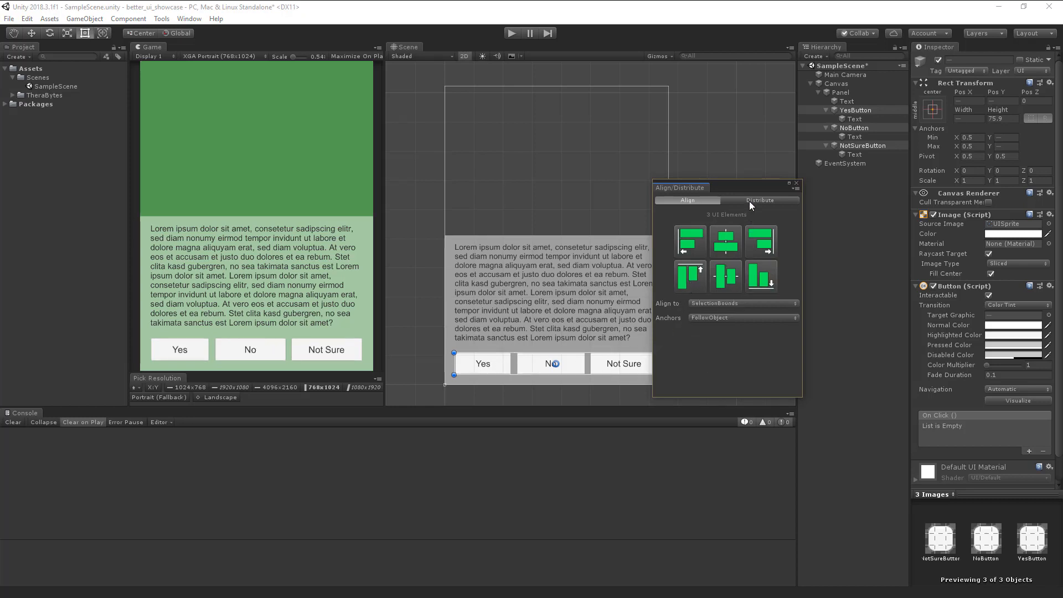
Distribute the three buttons evenly horizontally and align their vertical centres
left_click(759, 200)
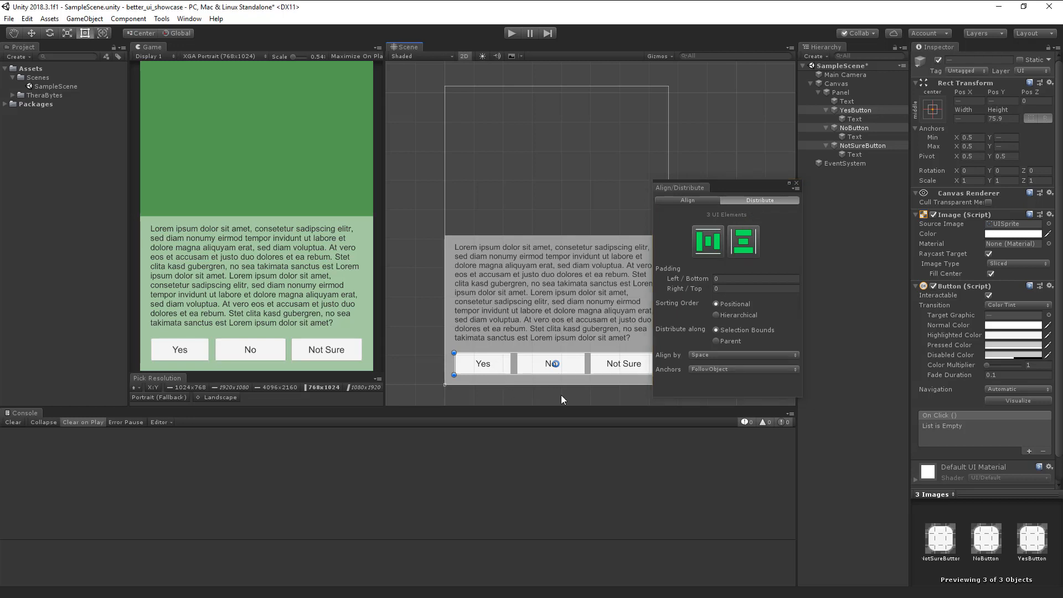
left_click(550, 363)
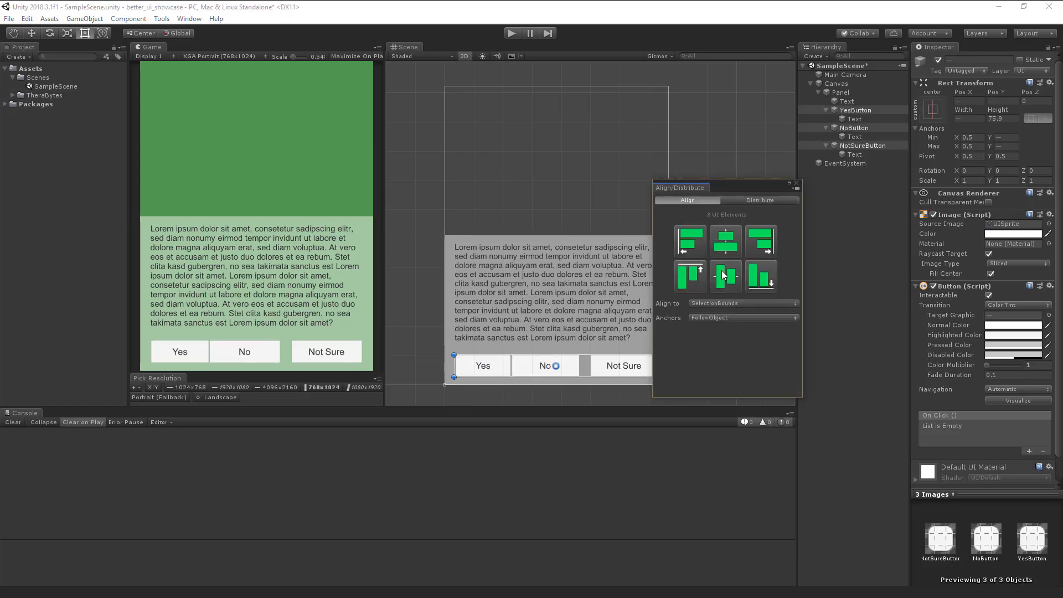
left_click(759, 200)
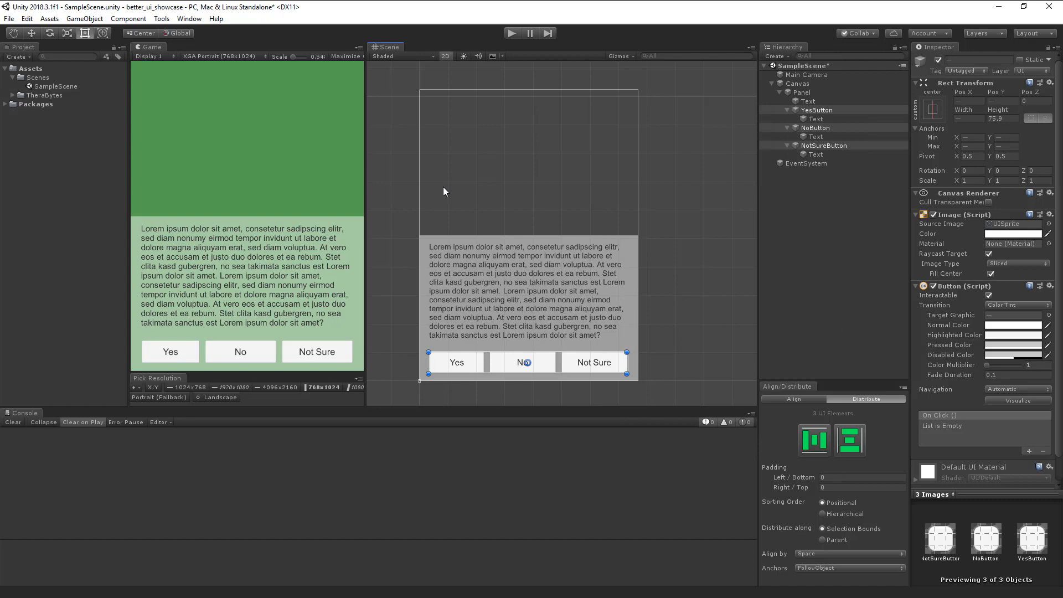
mouse_move(310, 207)
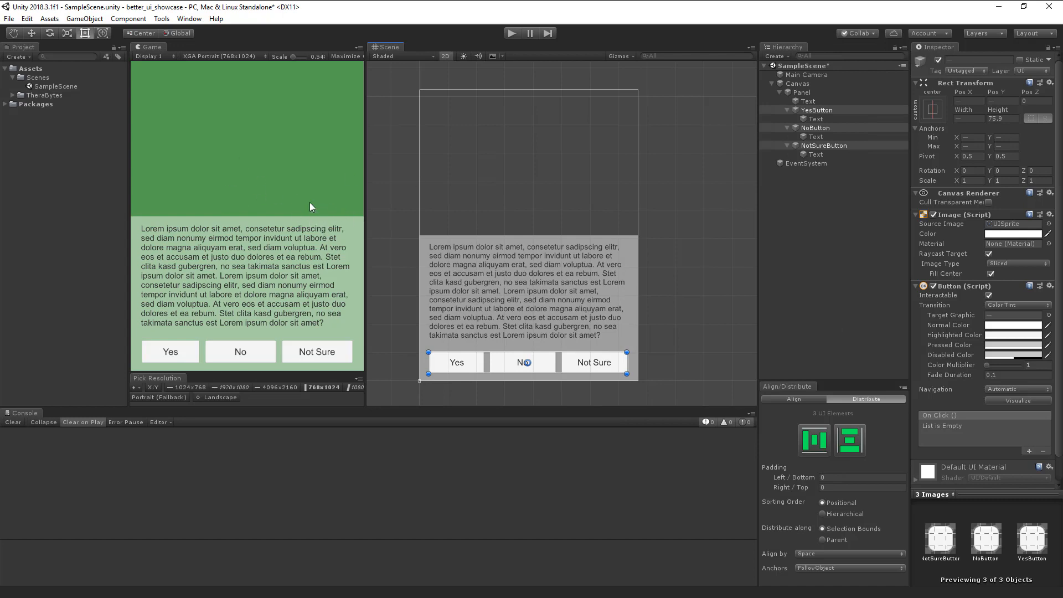
mouse_move(244, 386)
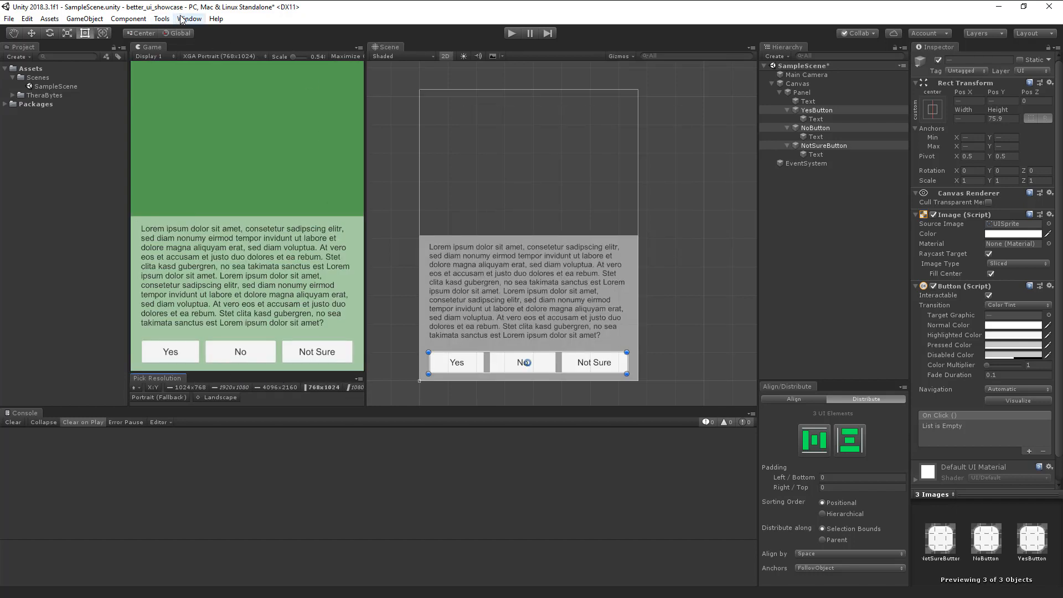
Bring up the Snap Anchors tool from Better UI and select the lorem ipsum body text
left_click(161, 18)
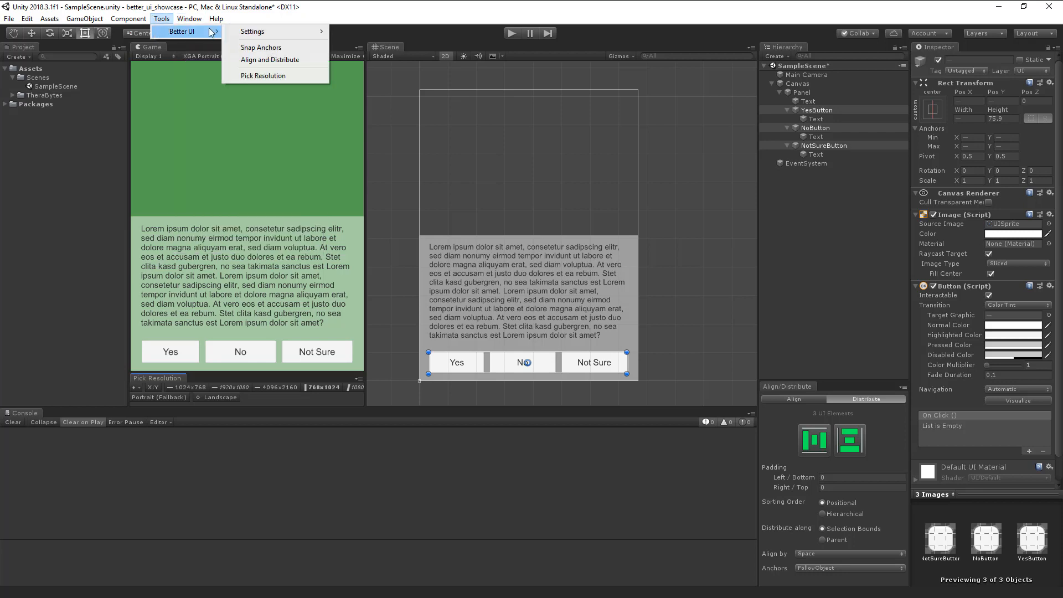
left_click(261, 46)
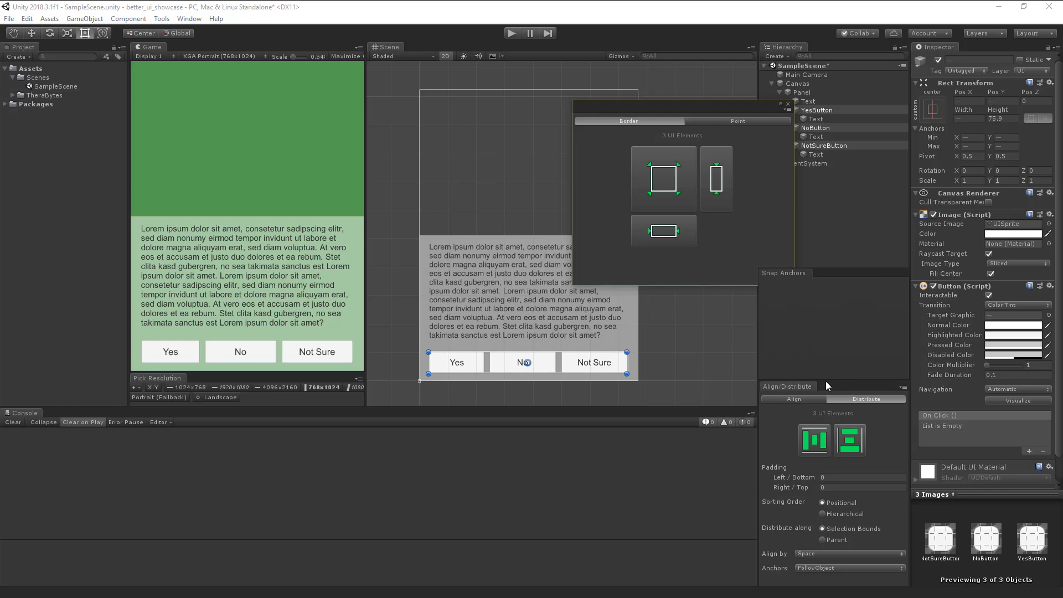
left_click(843, 386)
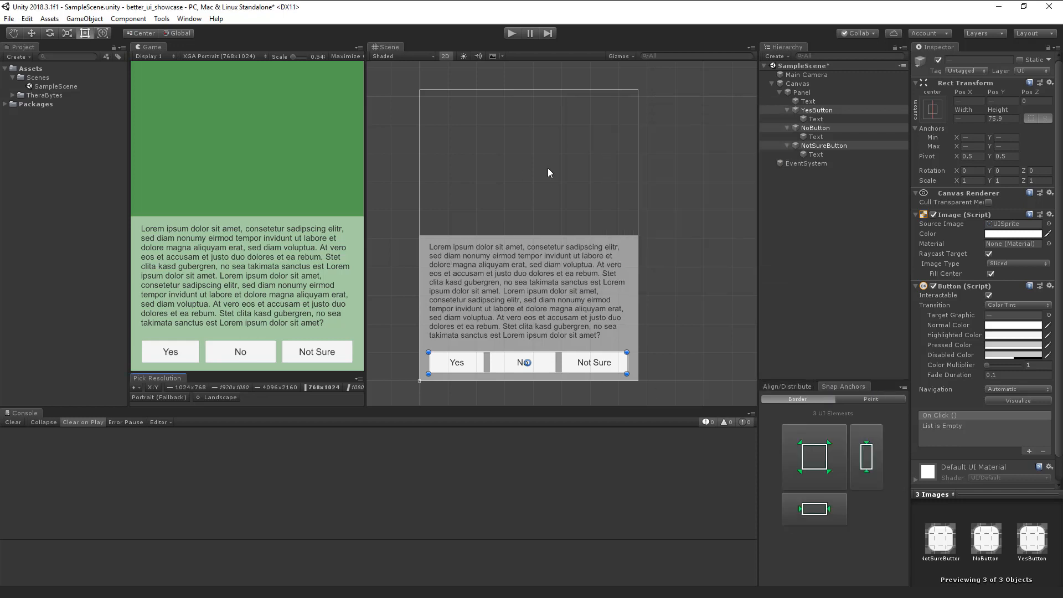
left_click(808, 101)
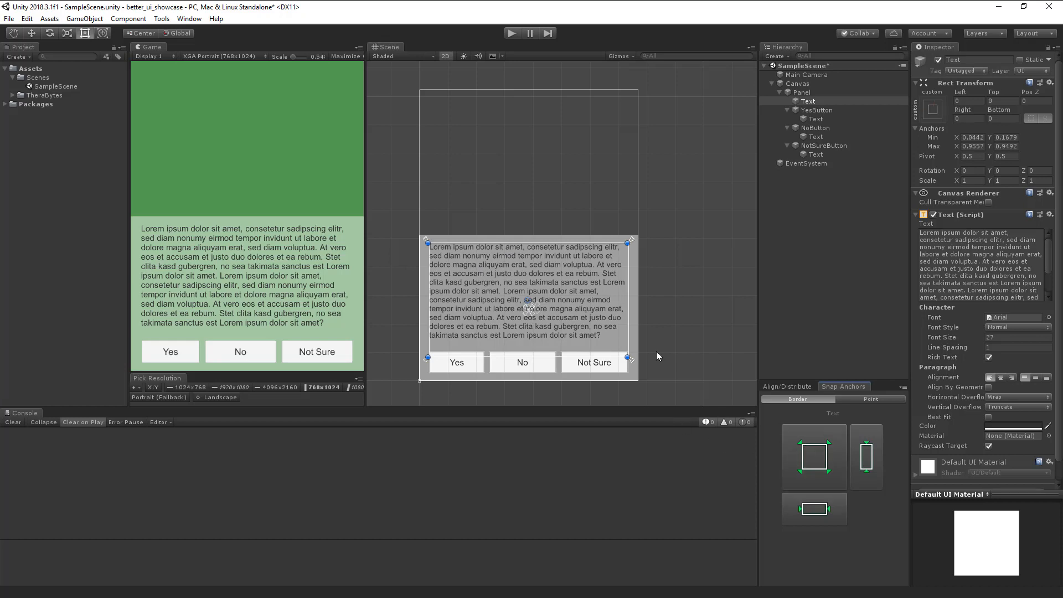
mouse_move(414, 188)
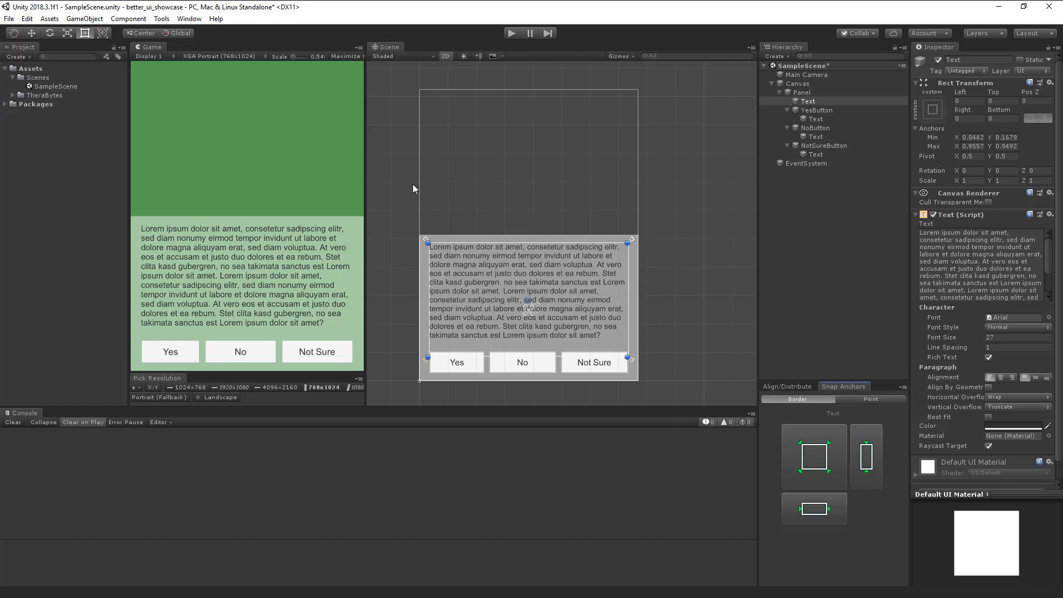
mouse_move(229, 416)
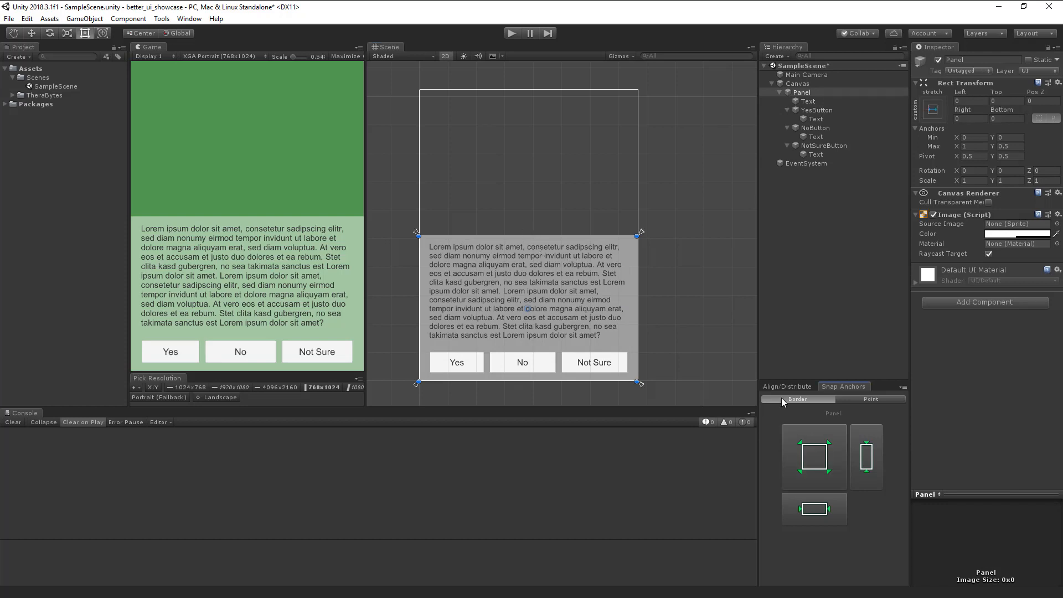
mouse_move(694, 393)
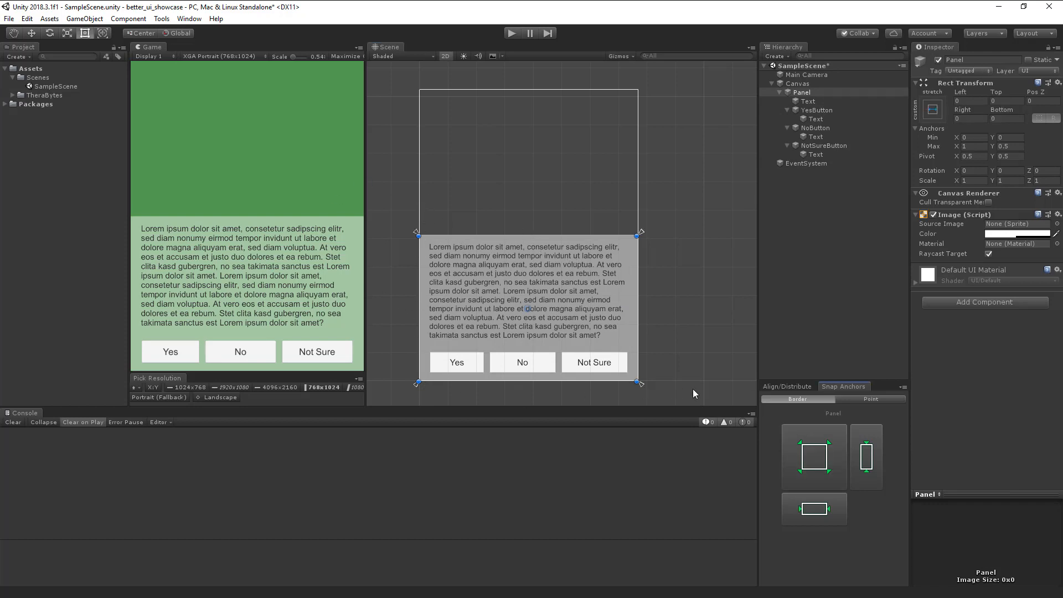
mouse_move(293, 93)
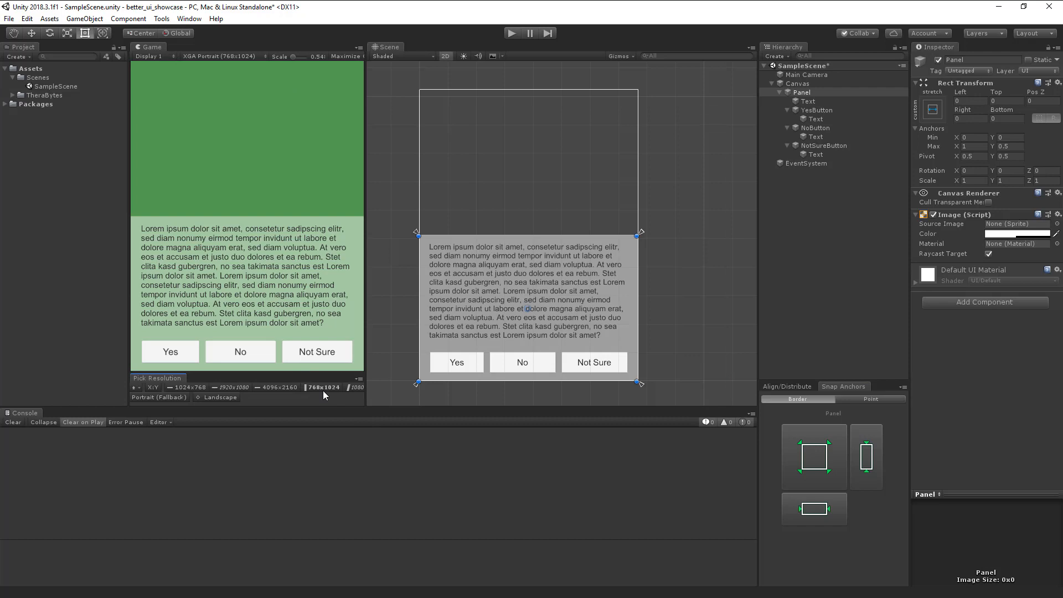
mouse_move(348, 389)
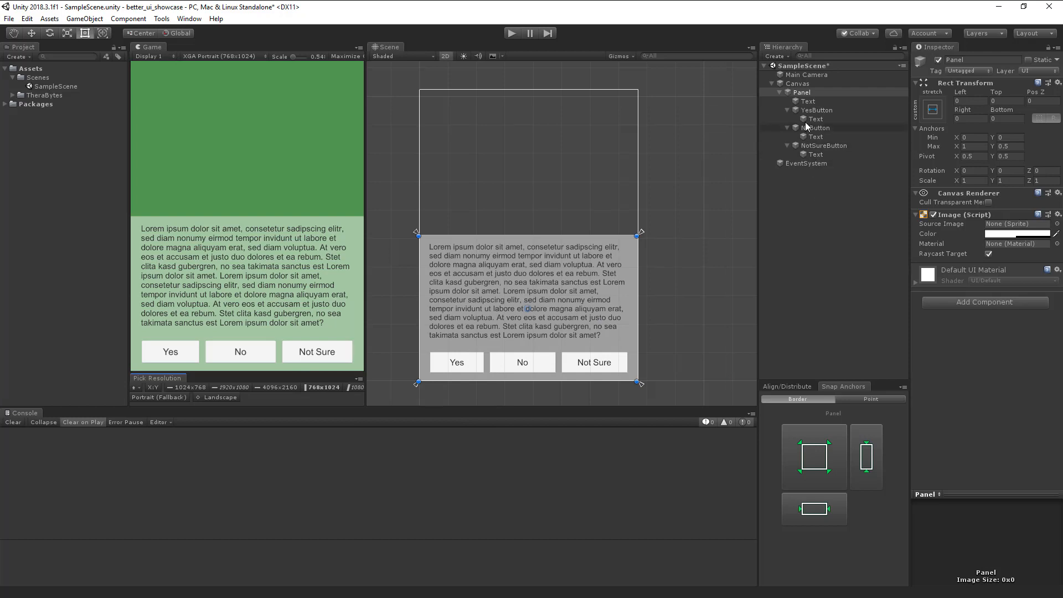
Select the Yes, No and Not Sure buttons with their labels for border anchor snapping
left_click(809, 101)
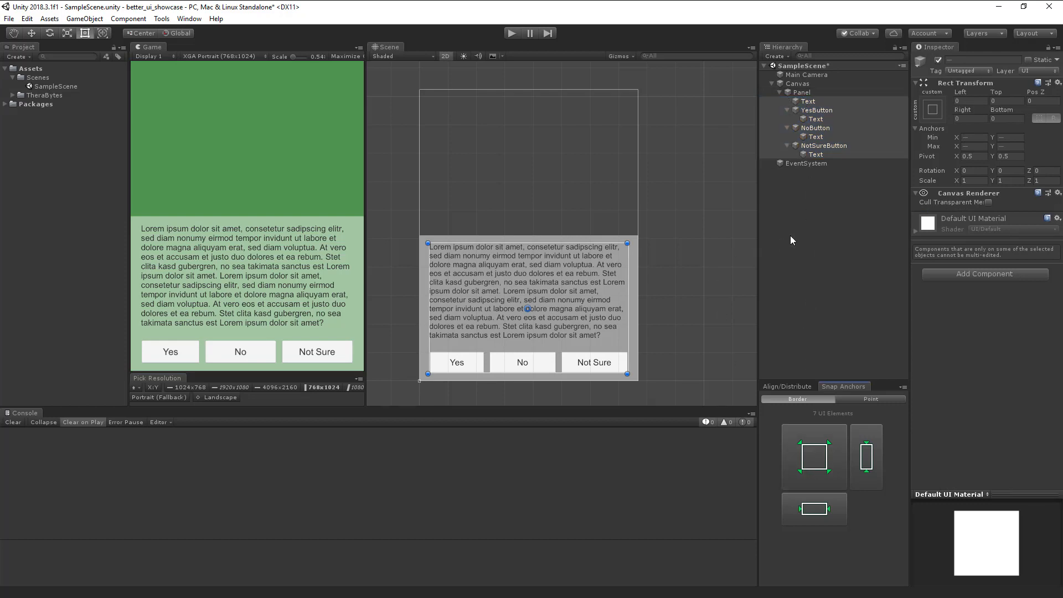
left_click(823, 146)
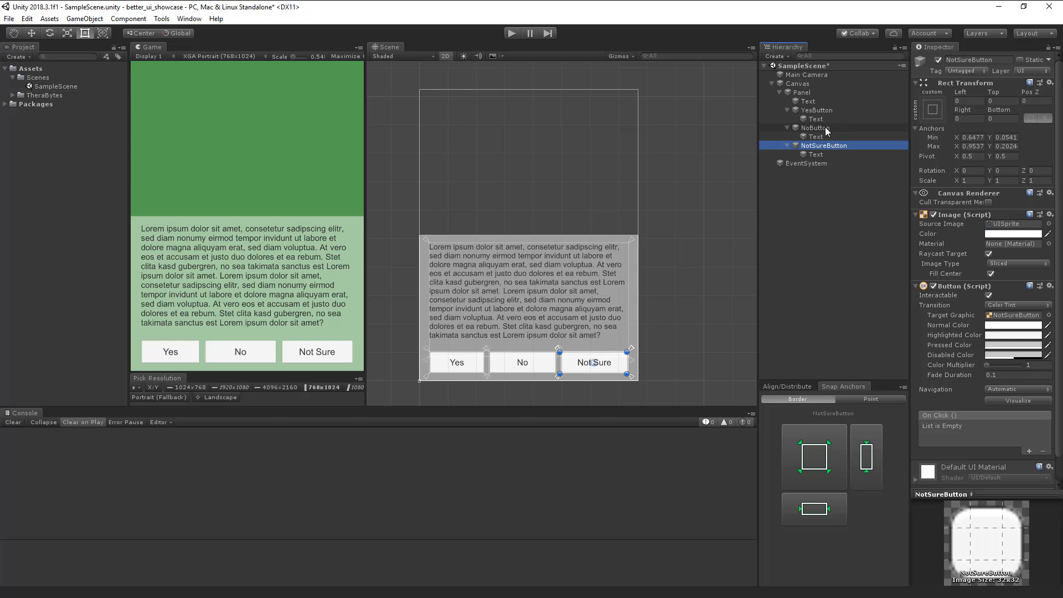
left_click(817, 110)
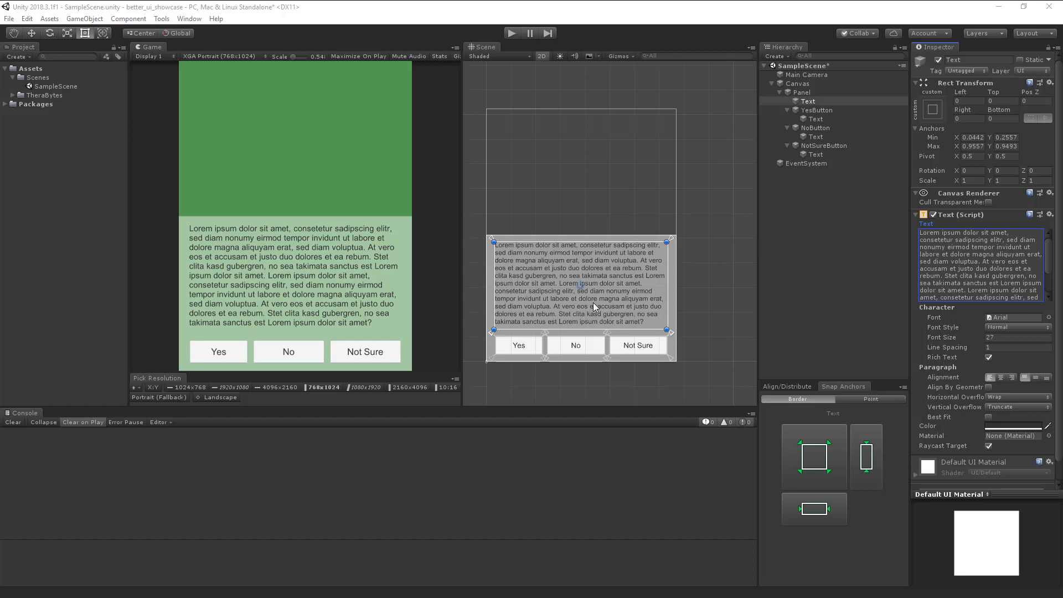
mouse_move(586, 258)
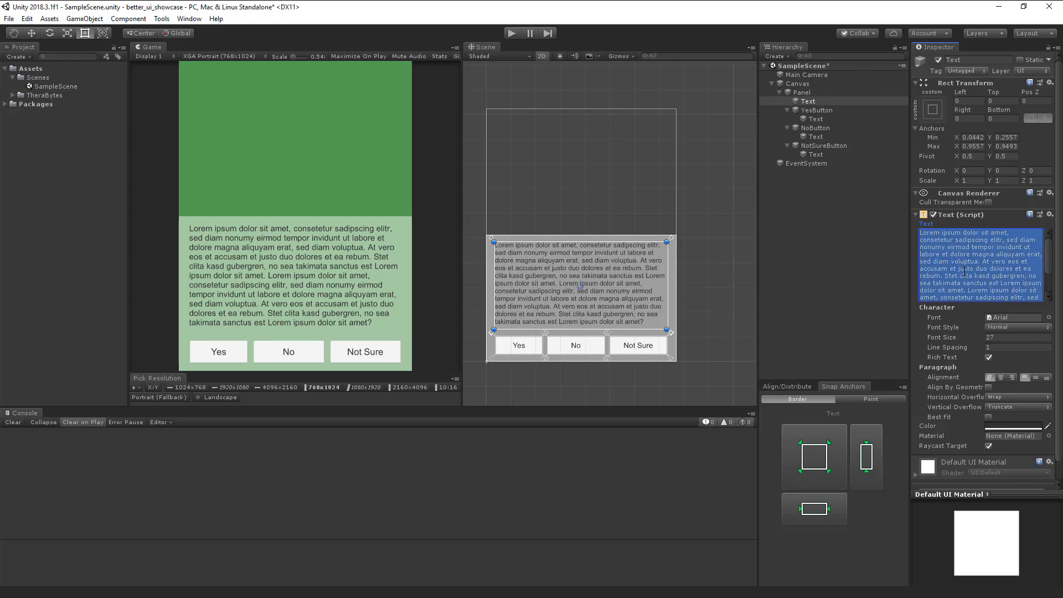
Choose Make Better on the paragraph's Text component, then start adding a replacement component
right_click(960, 214)
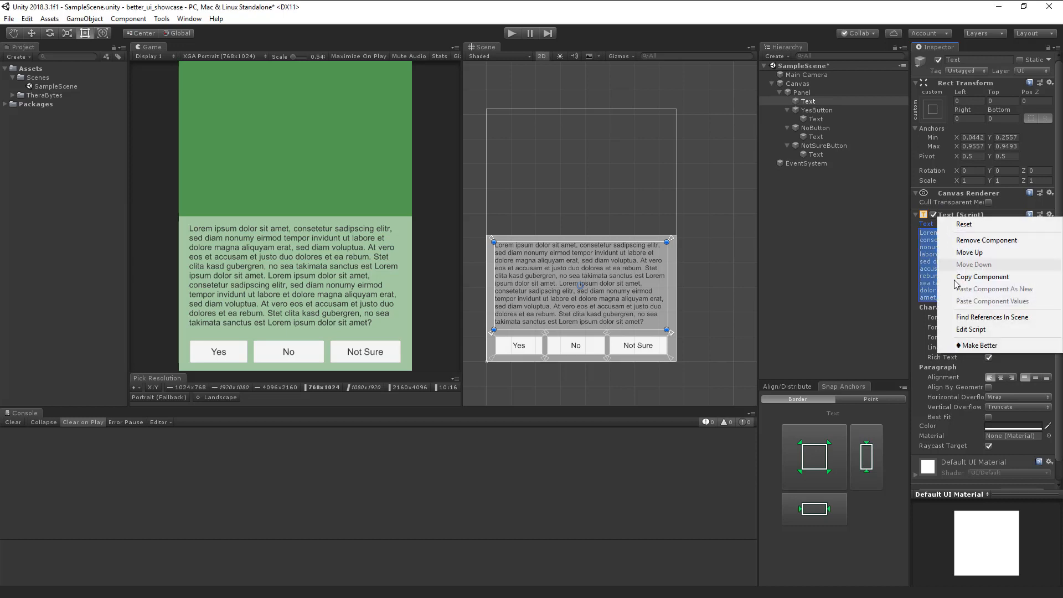
left_click(987, 240)
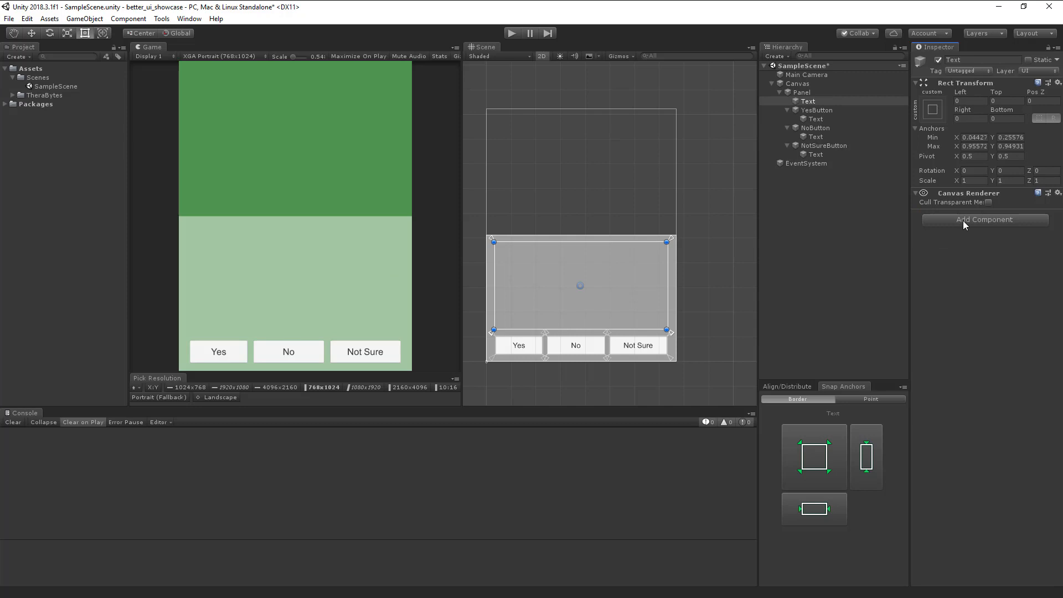
left_click(985, 219)
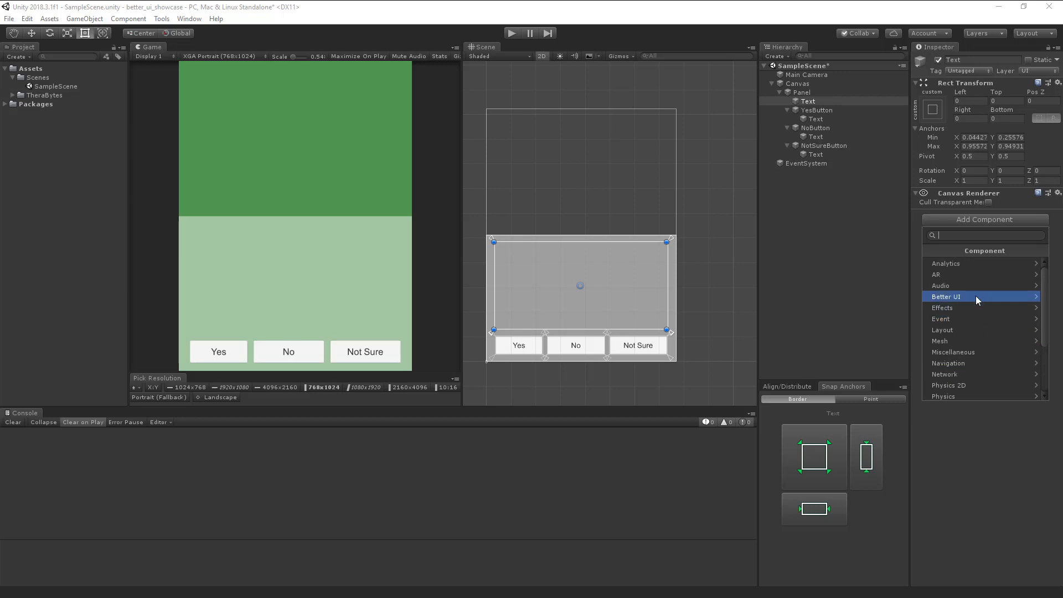
Add a Better Text component from Better UI > Controls to the paragraph
left_click(945, 297)
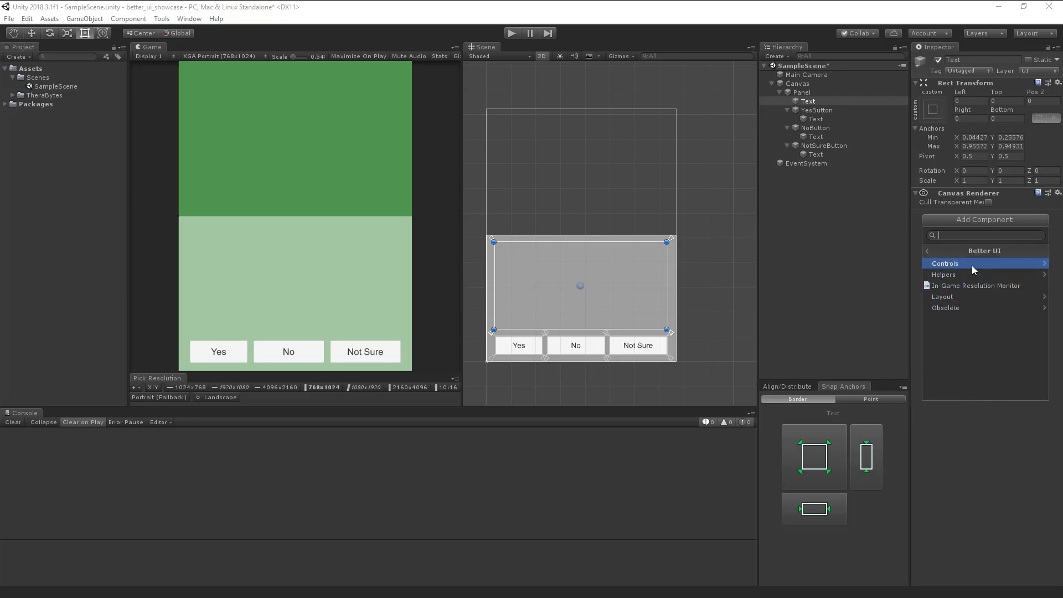
left_click(944, 263)
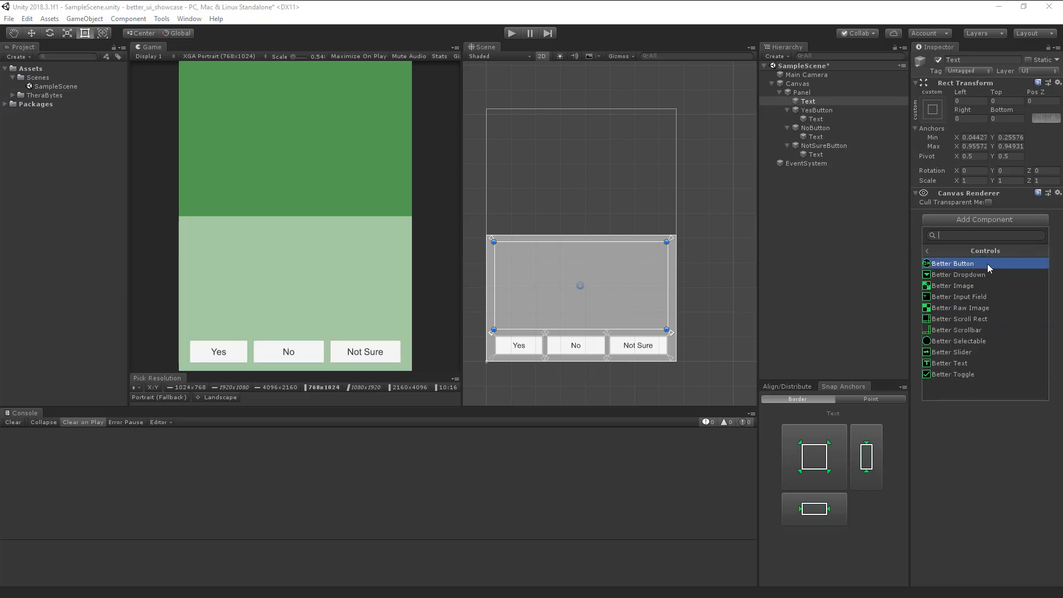
left_click(959, 374)
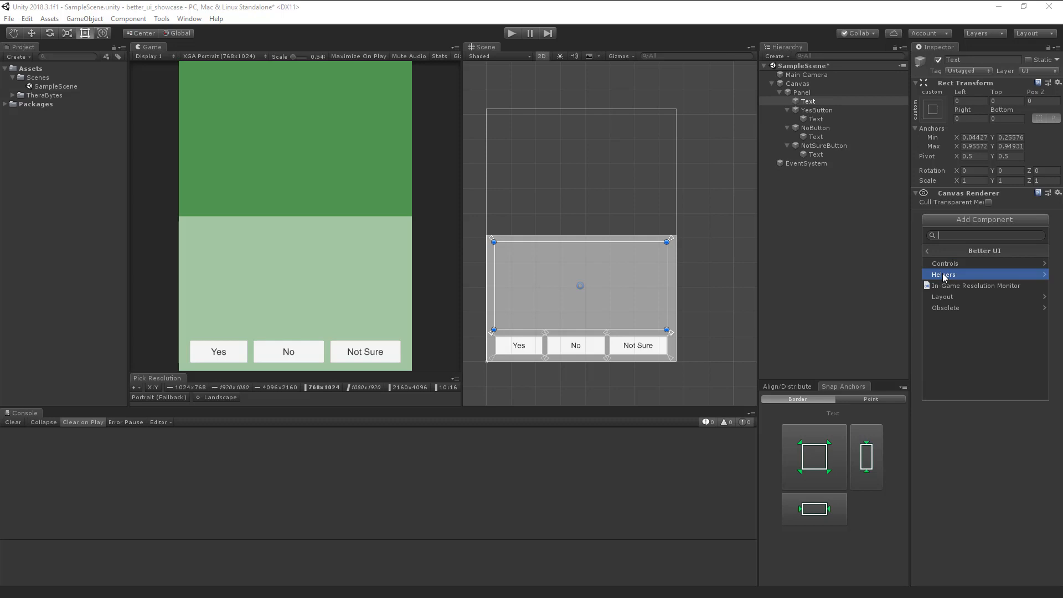
left_click(943, 274)
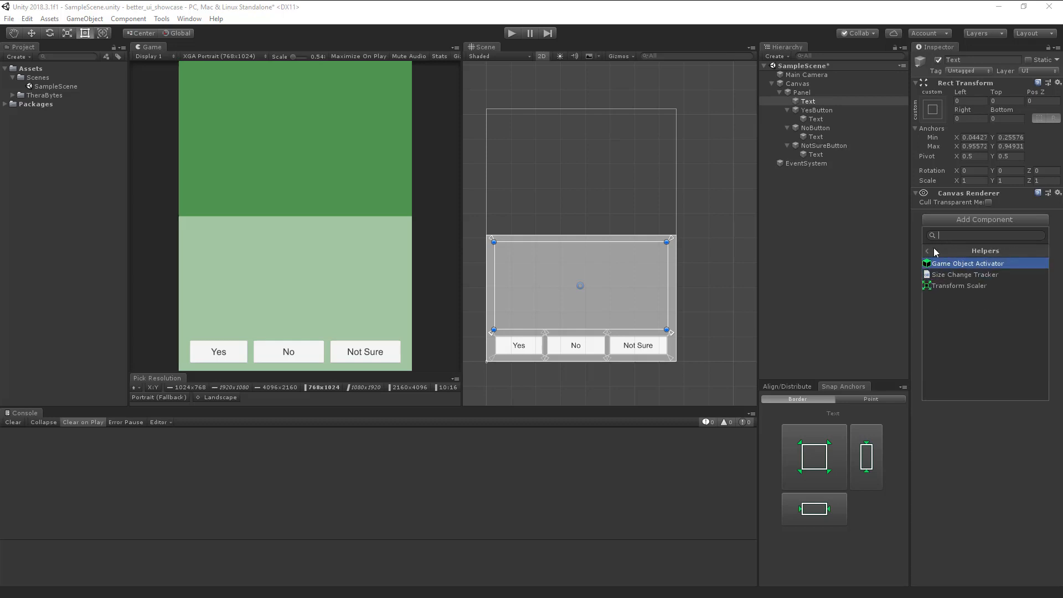
left_click(927, 251)
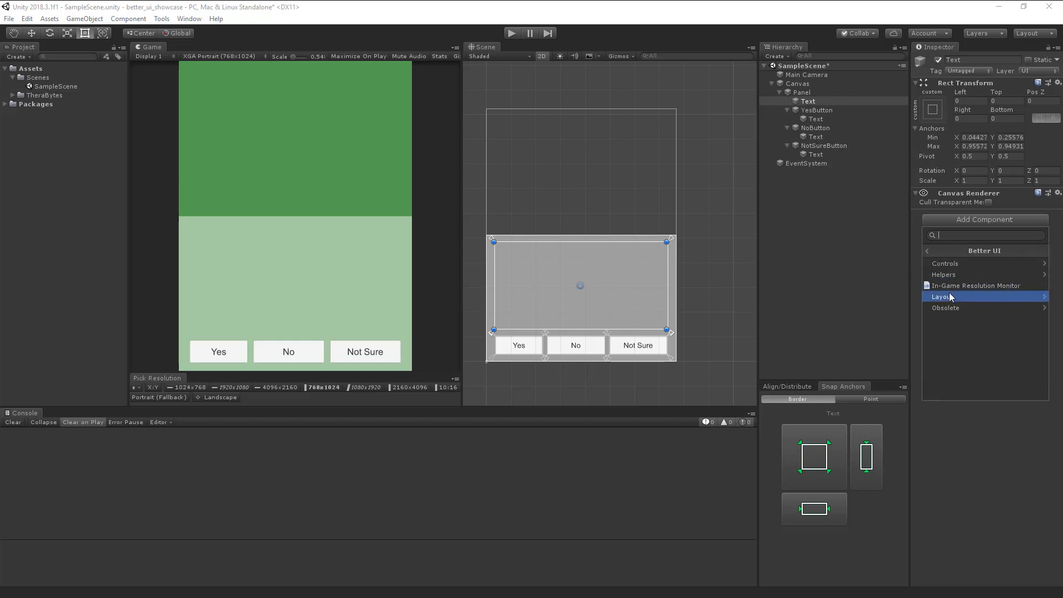
left_click(944, 297)
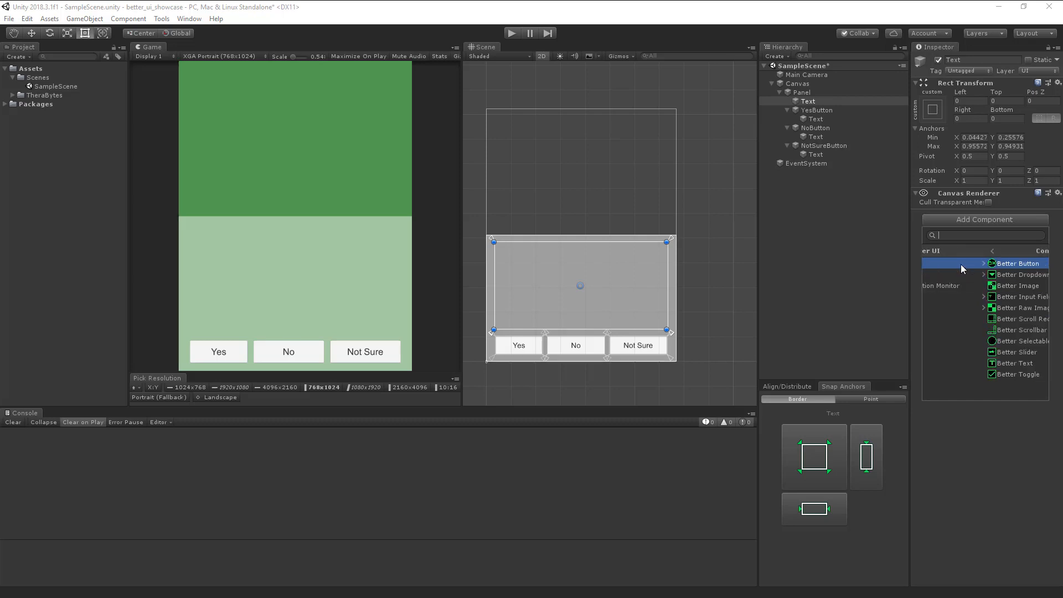
left_click(970, 352)
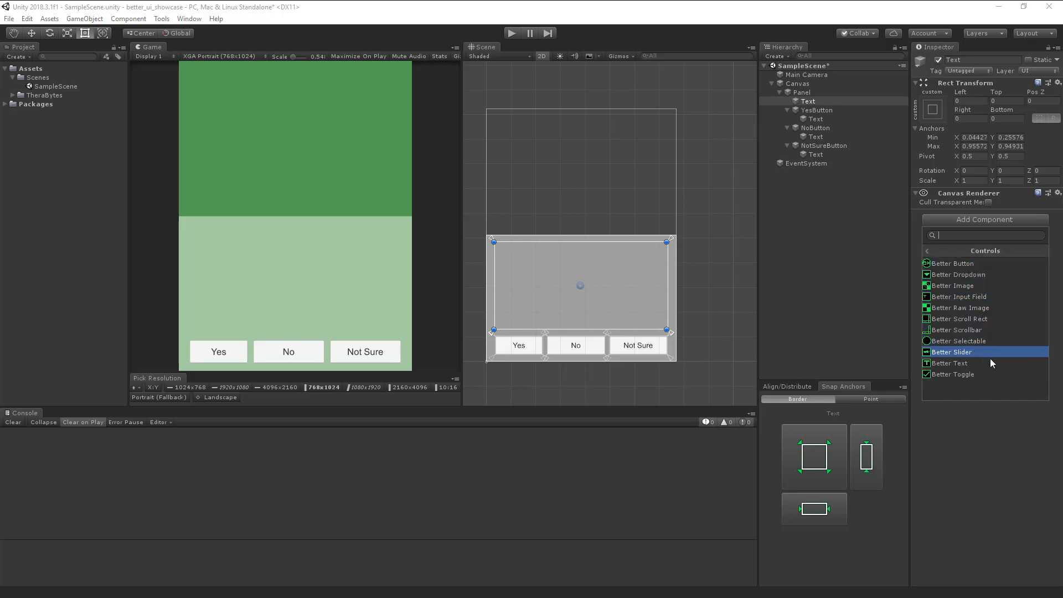
left_click(954, 363)
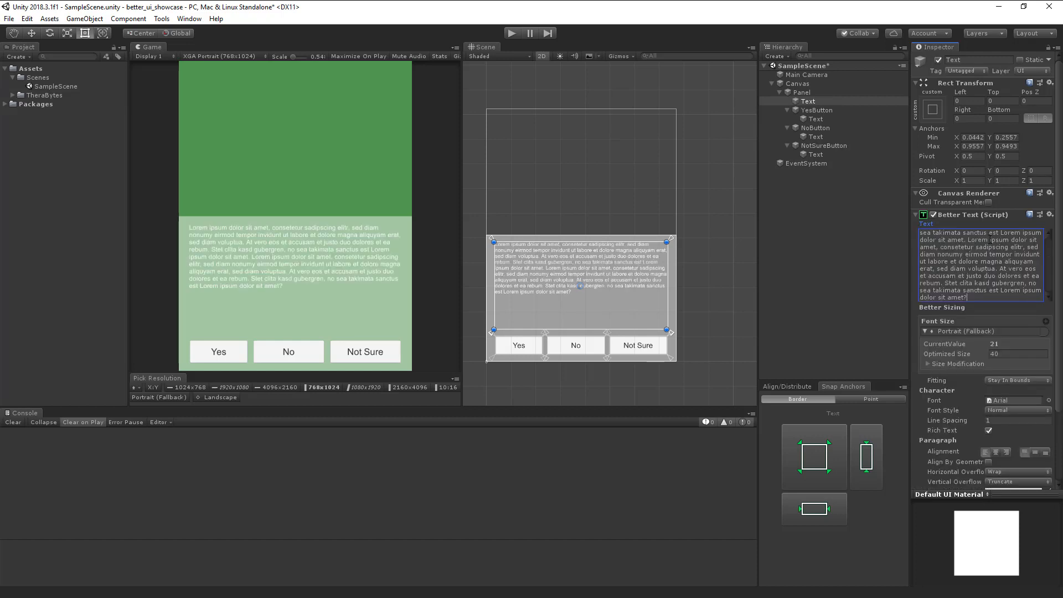
mouse_move(1034, 351)
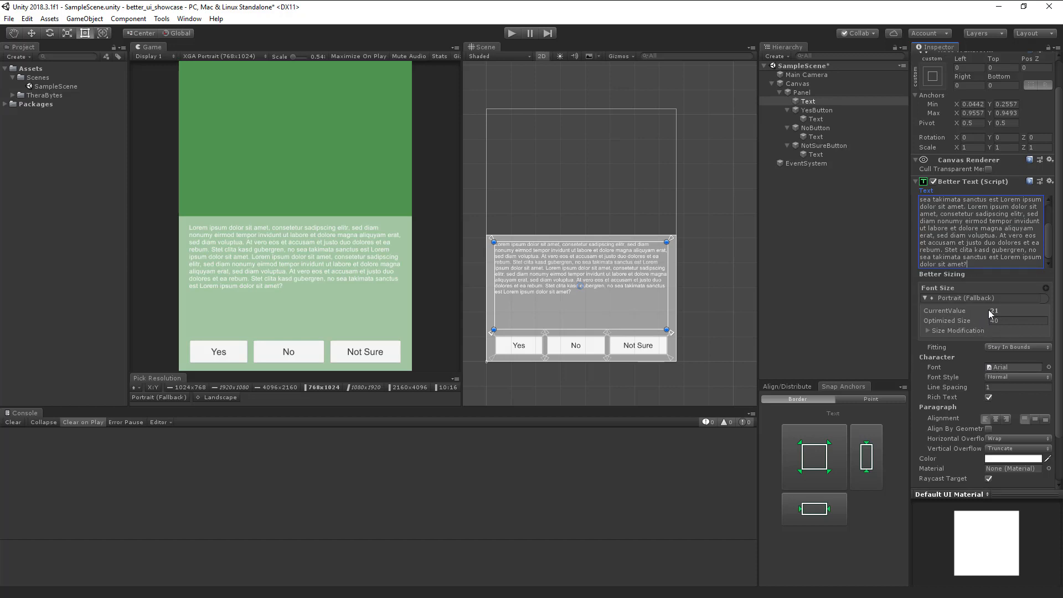
Set the paragraph's Better Text colour to dark and its optimized font size to 50
left_click(1017, 320)
type("45.43")
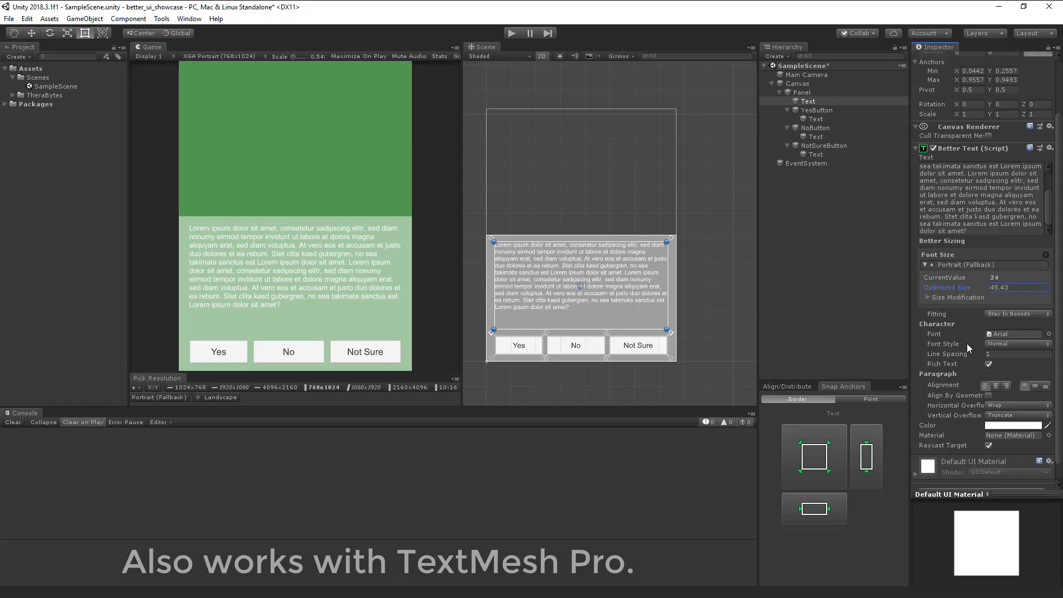
mouse_move(1021, 483)
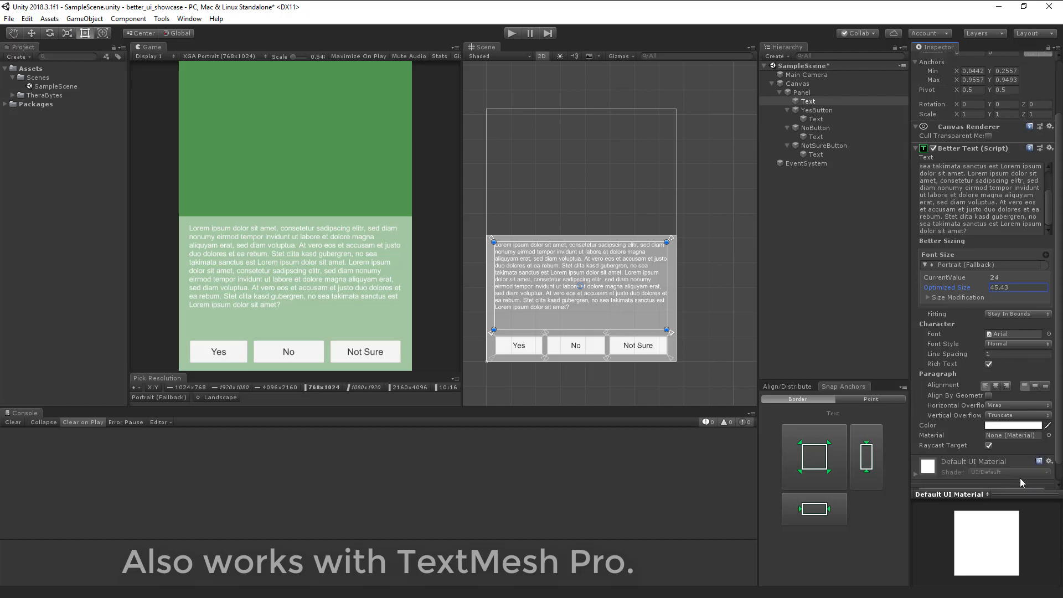
left_click(1013, 426)
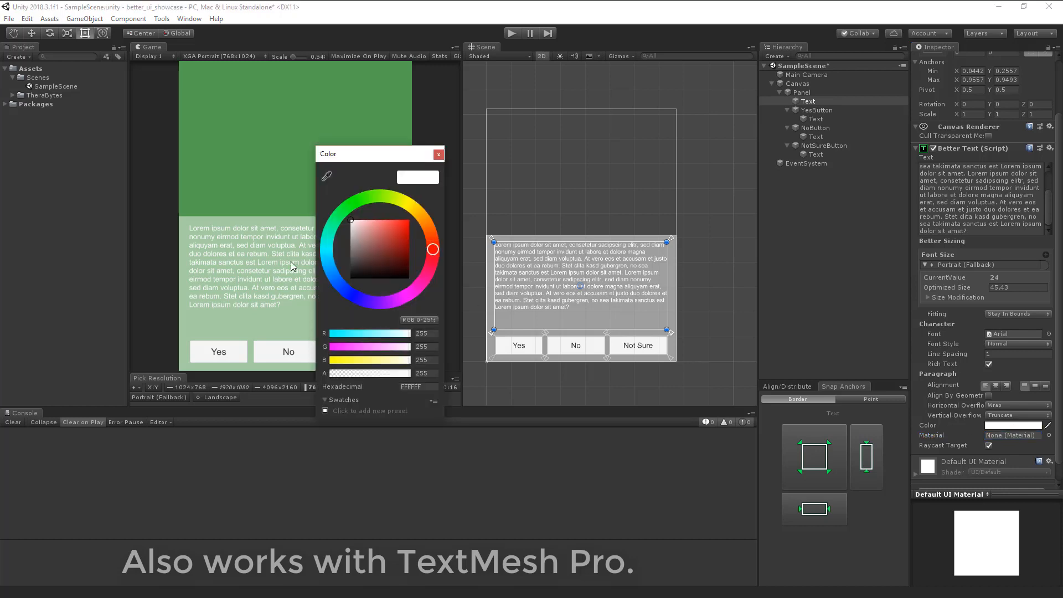
left_click(438, 155)
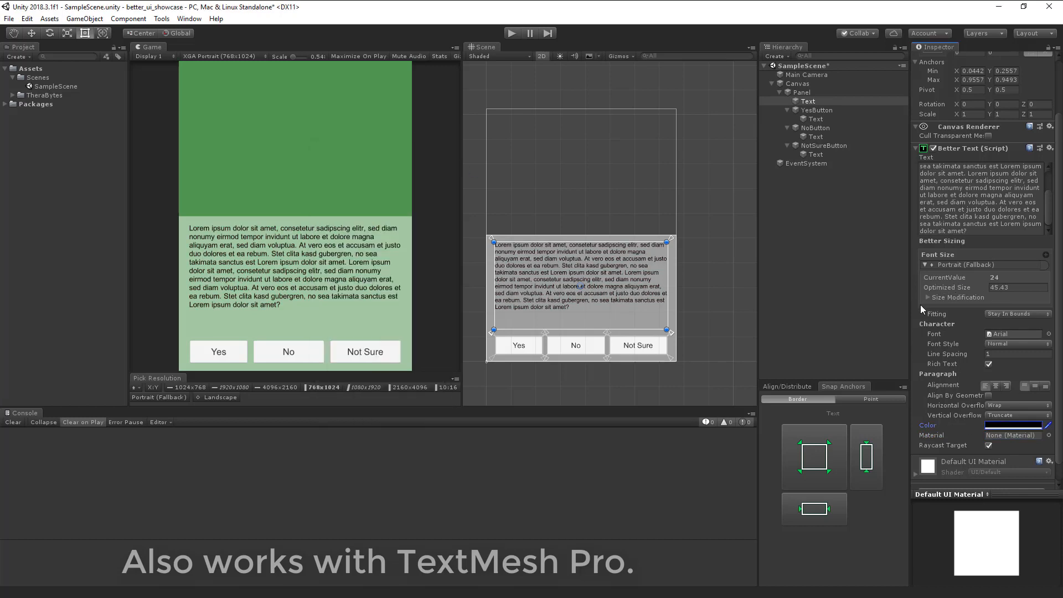
left_click(928, 297)
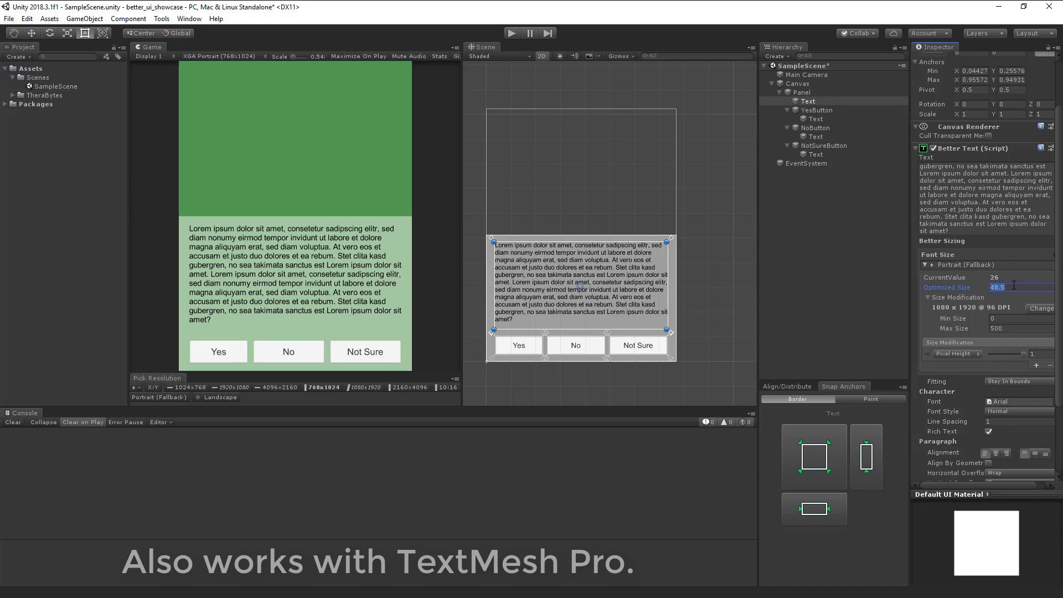
type("50")
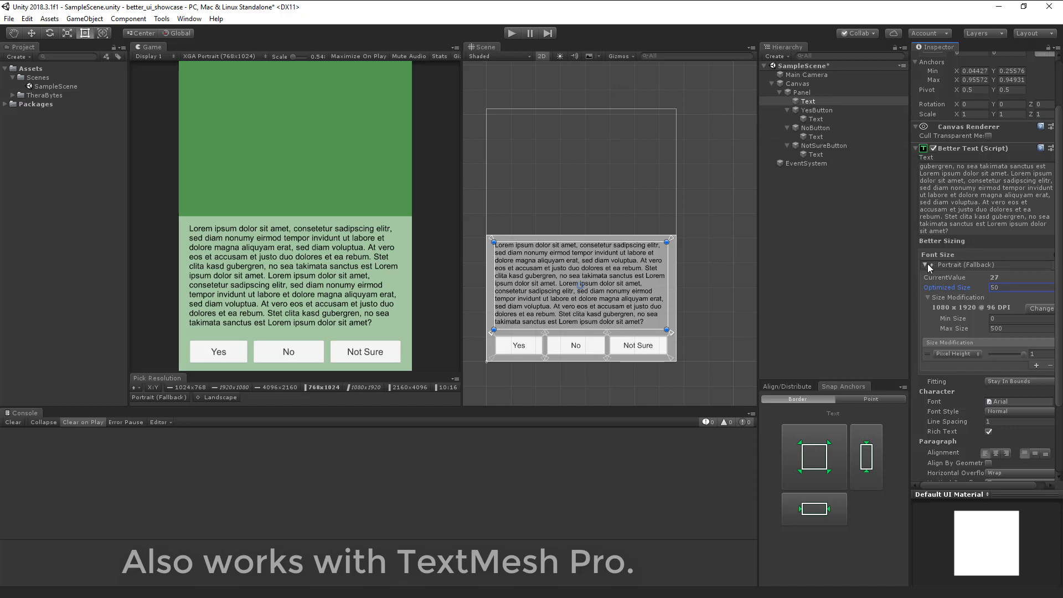
left_click(816, 118)
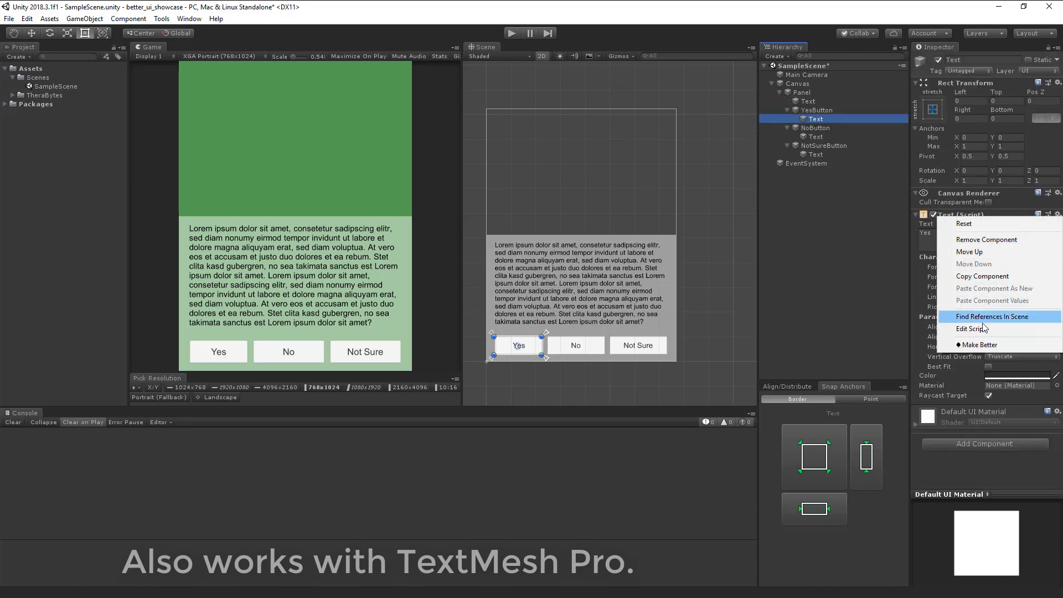
Convert the Yes, No and Not Sure labels to Better Text, checking another preview resolution
left_click(981, 345)
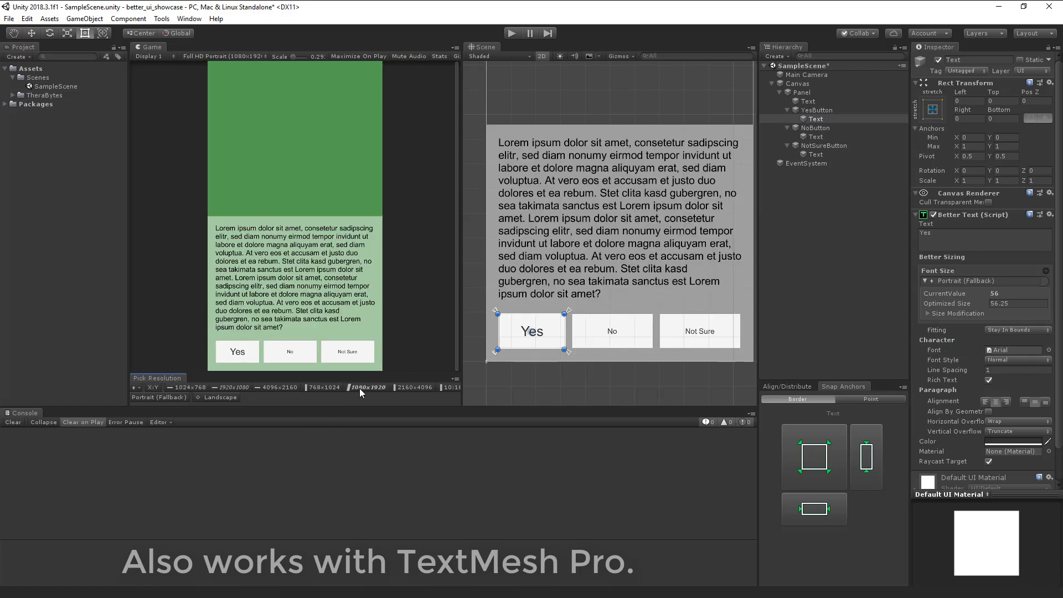
left_click(323, 387)
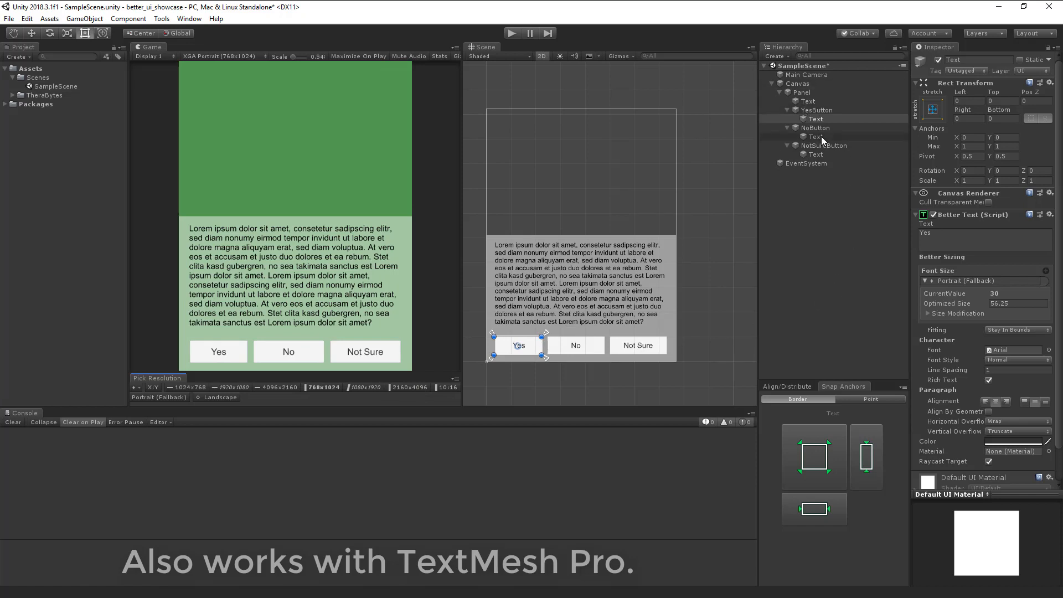
left_click(816, 154)
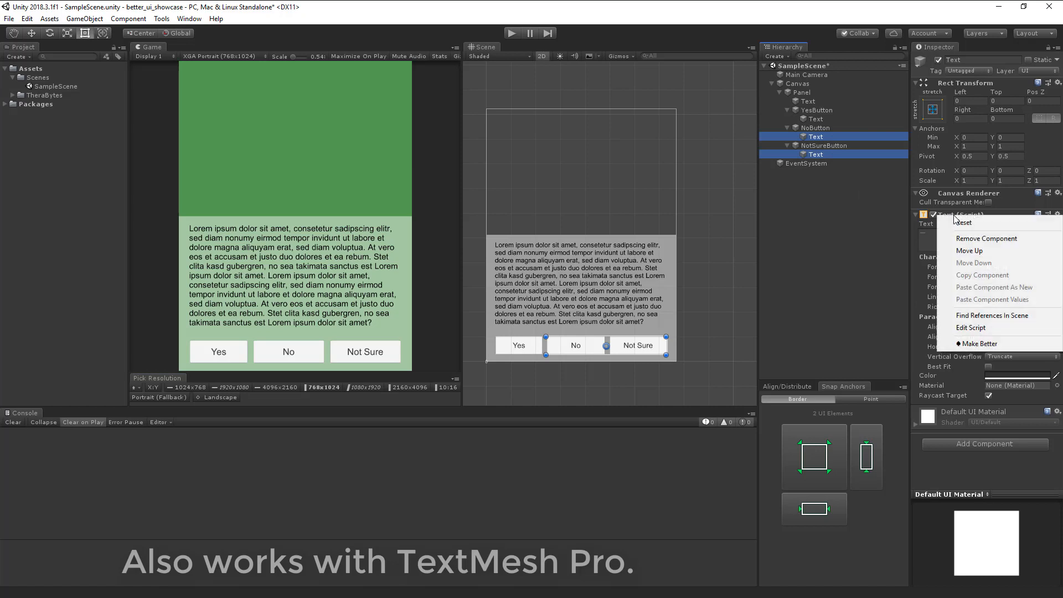
left_click(980, 344)
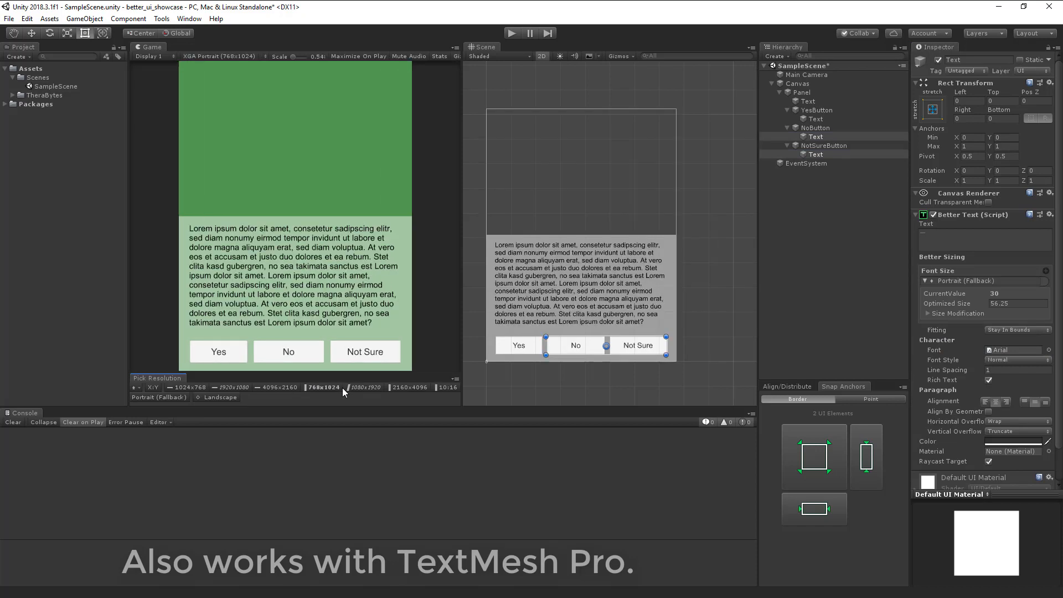
mouse_move(389, 302)
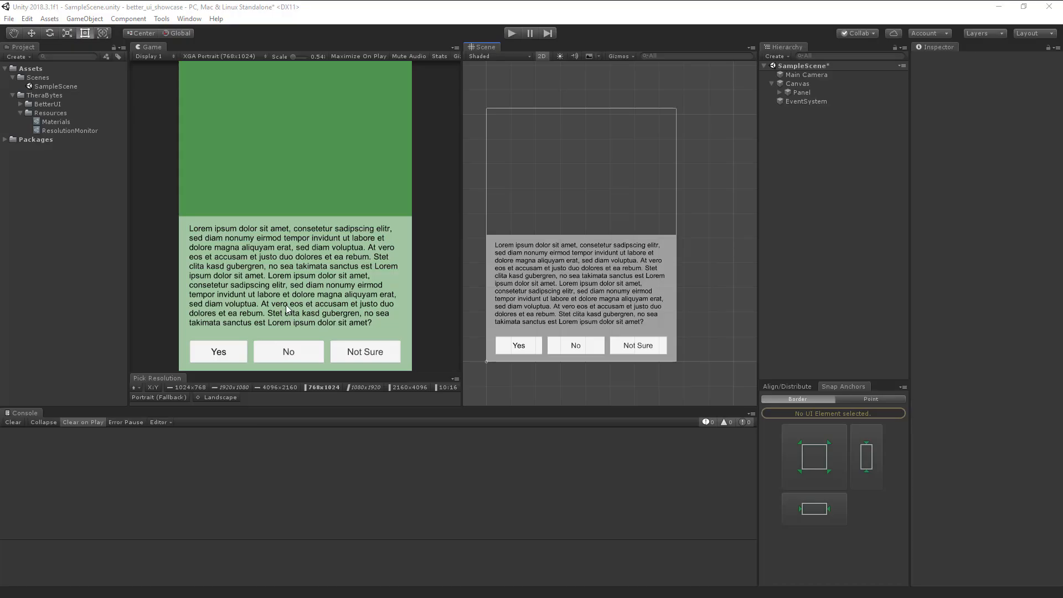
mouse_move(333, 294)
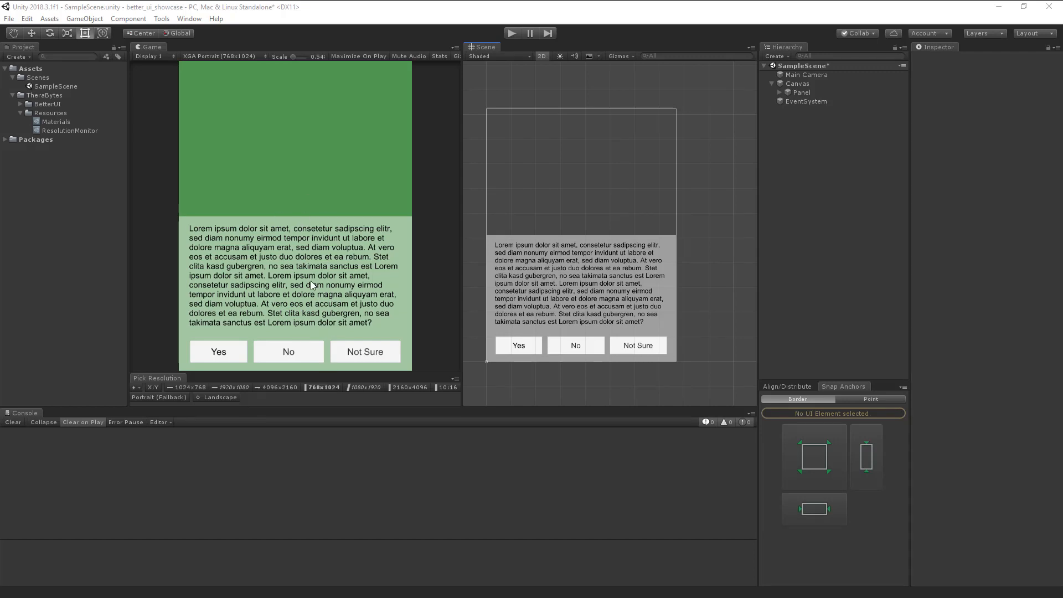
mouse_move(194, 395)
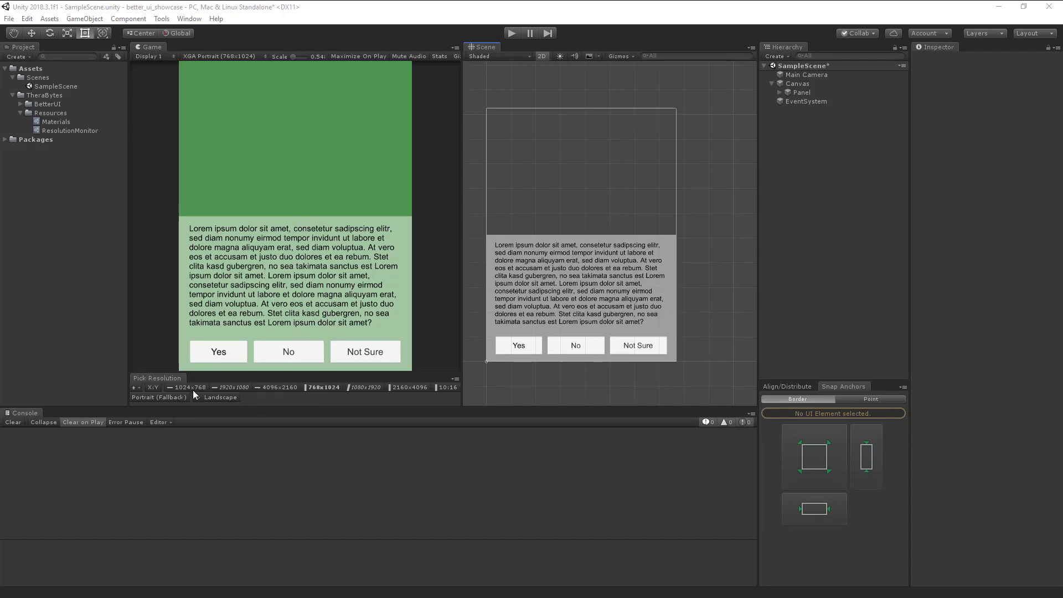
Switch the game preview to 1024x768 landscape and bring up the Better UI tools menu
left_click(219, 397)
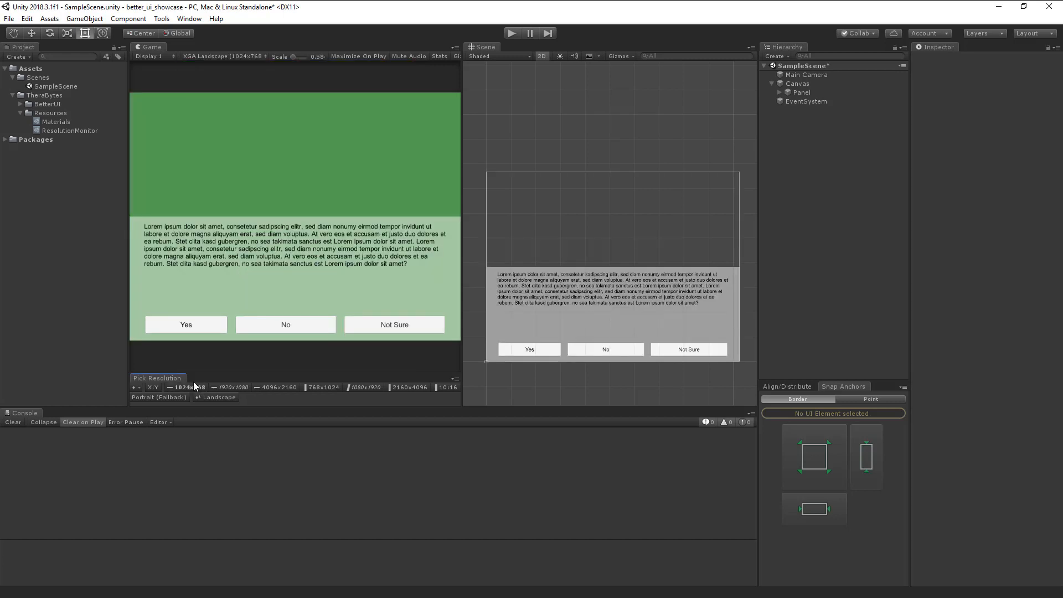
mouse_move(366, 303)
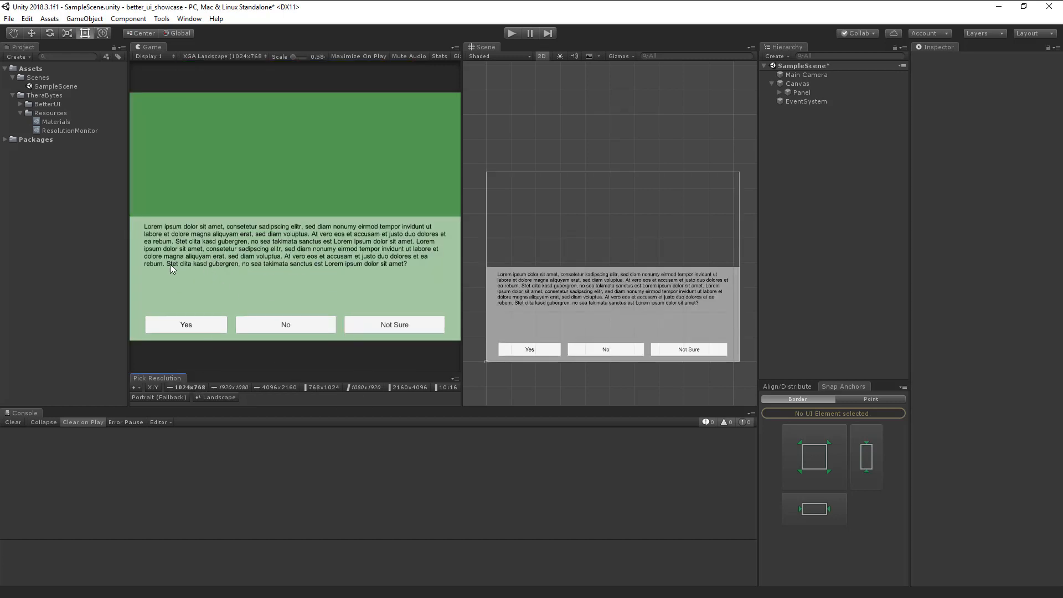
left_click(161, 18)
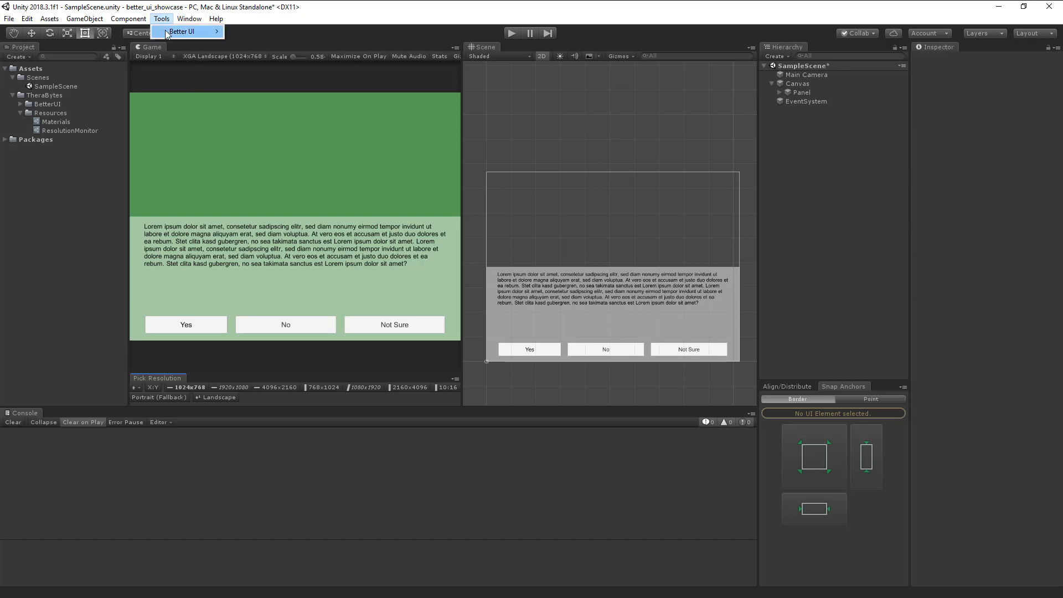
left_click(182, 31)
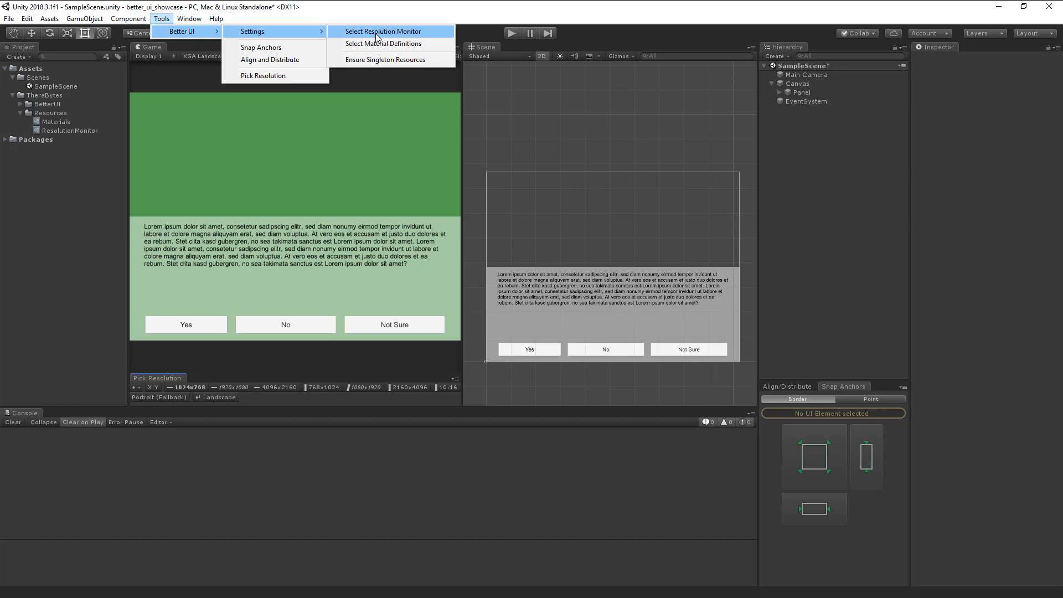
left_click(381, 31)
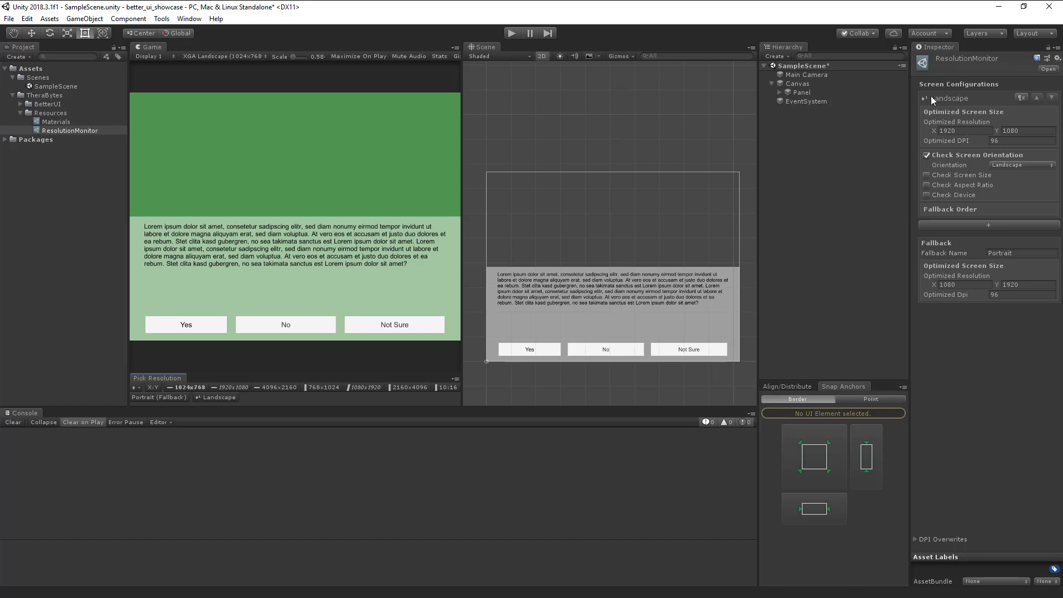
mouse_move(958, 100)
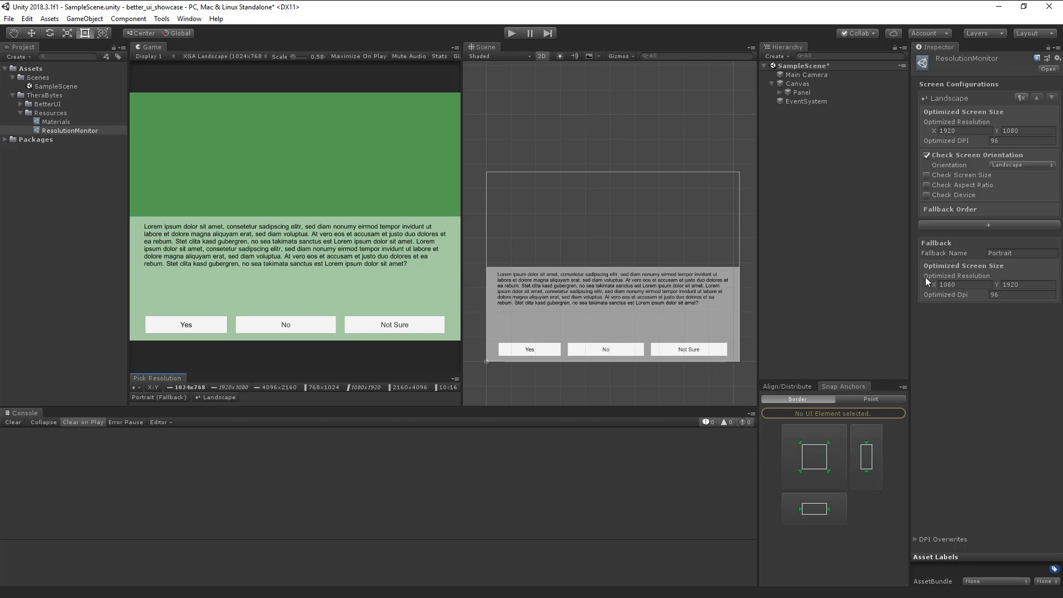
mouse_move(875, 207)
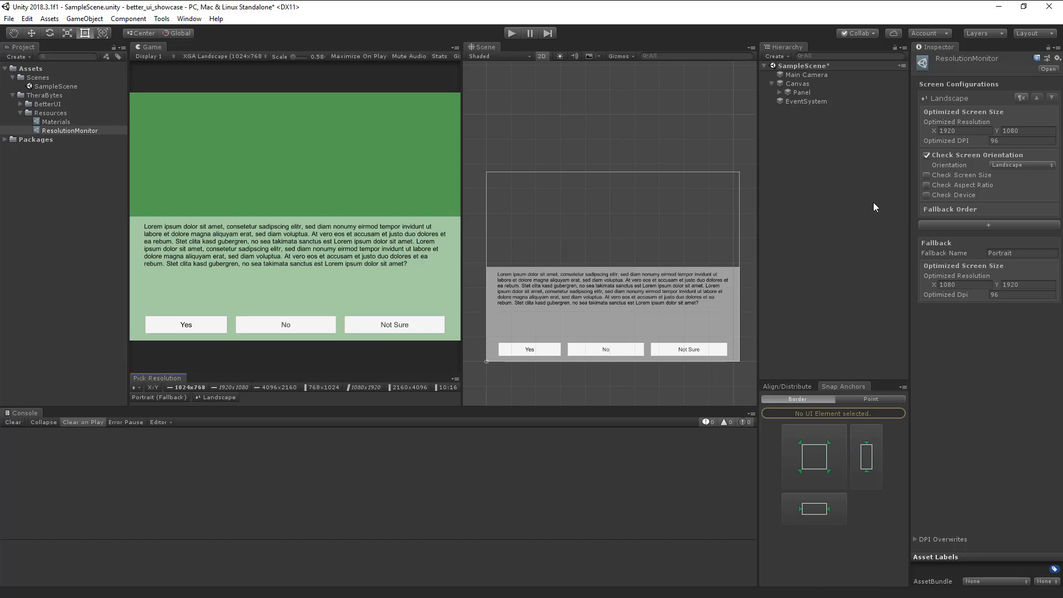
mouse_move(976, 221)
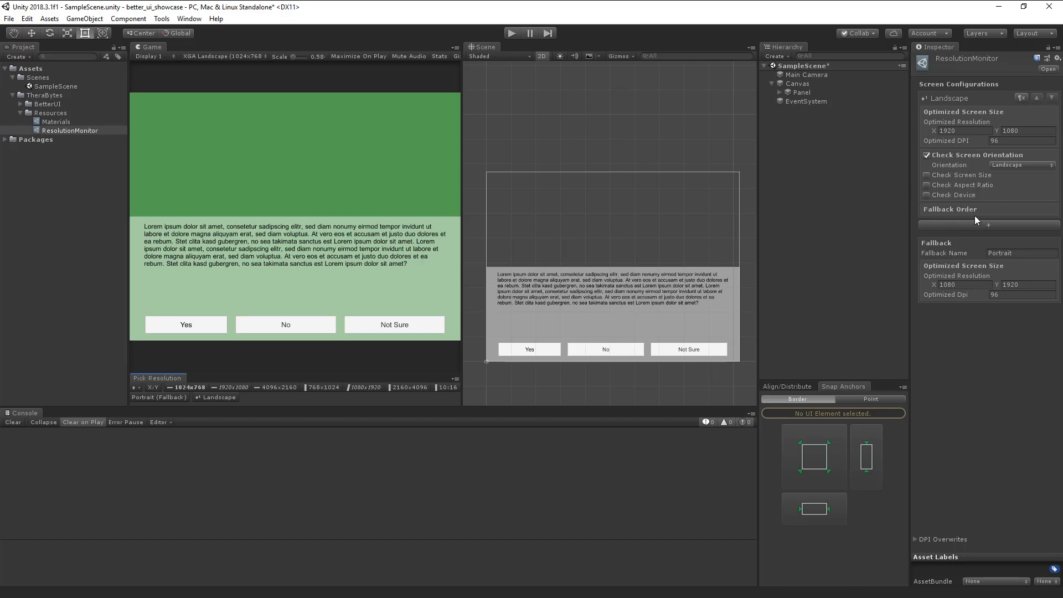
mouse_move(924, 180)
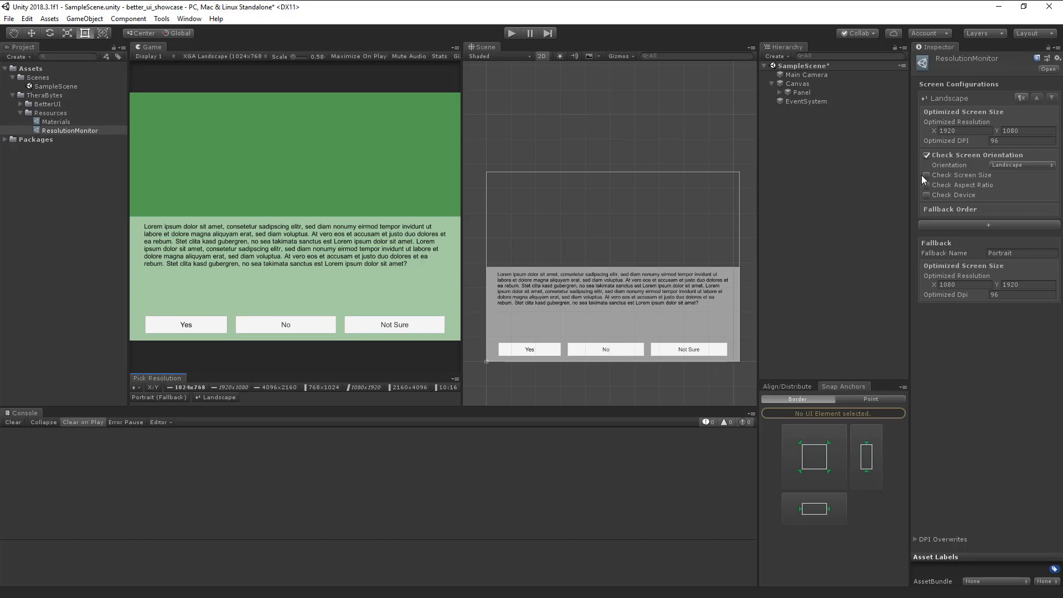
left_click(926, 175)
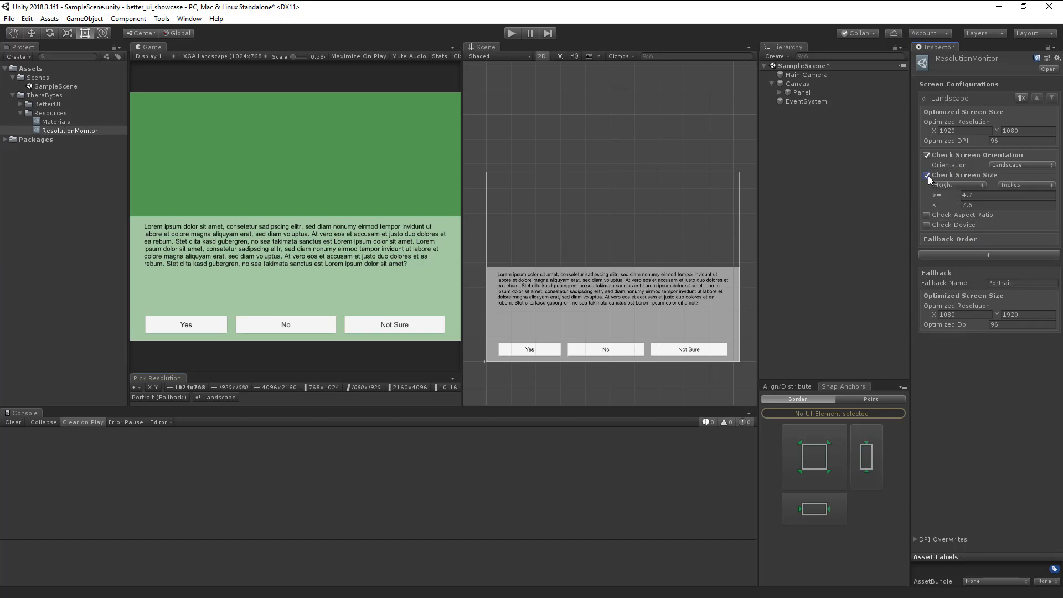
left_click(926, 175)
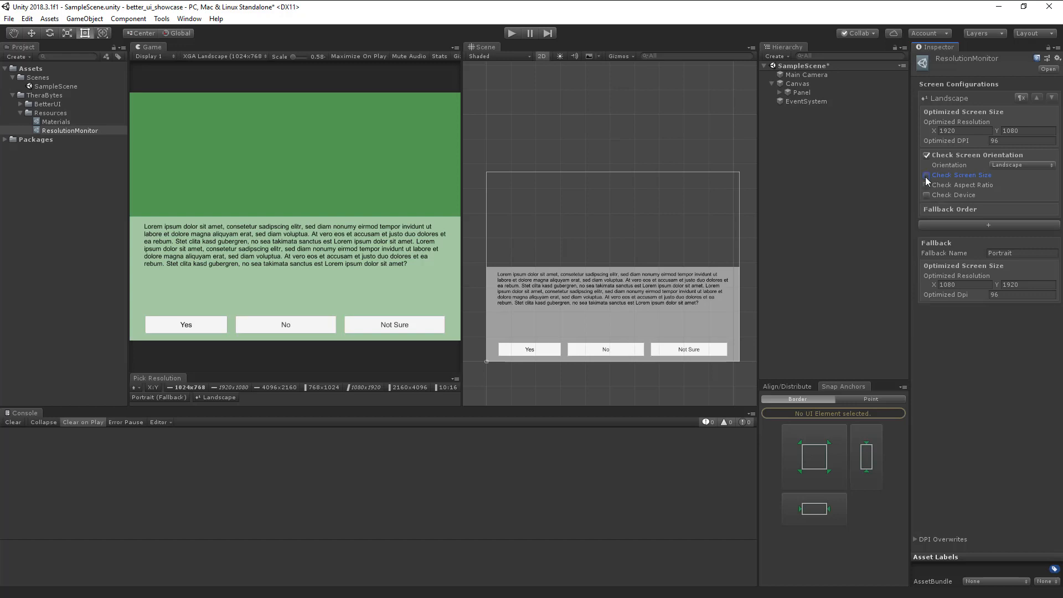
left_click(926, 196)
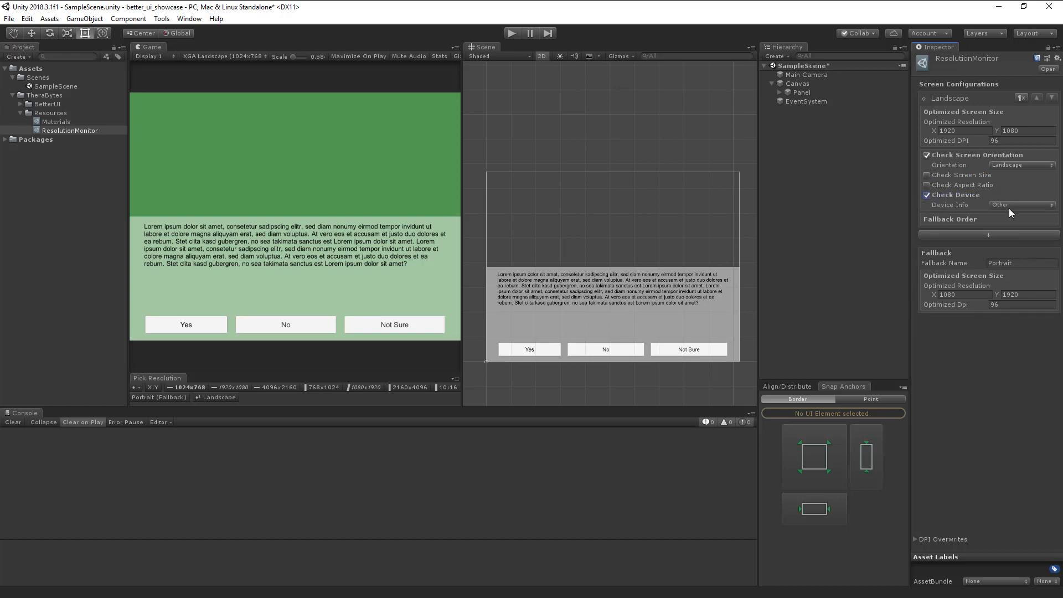
left_click(1021, 204)
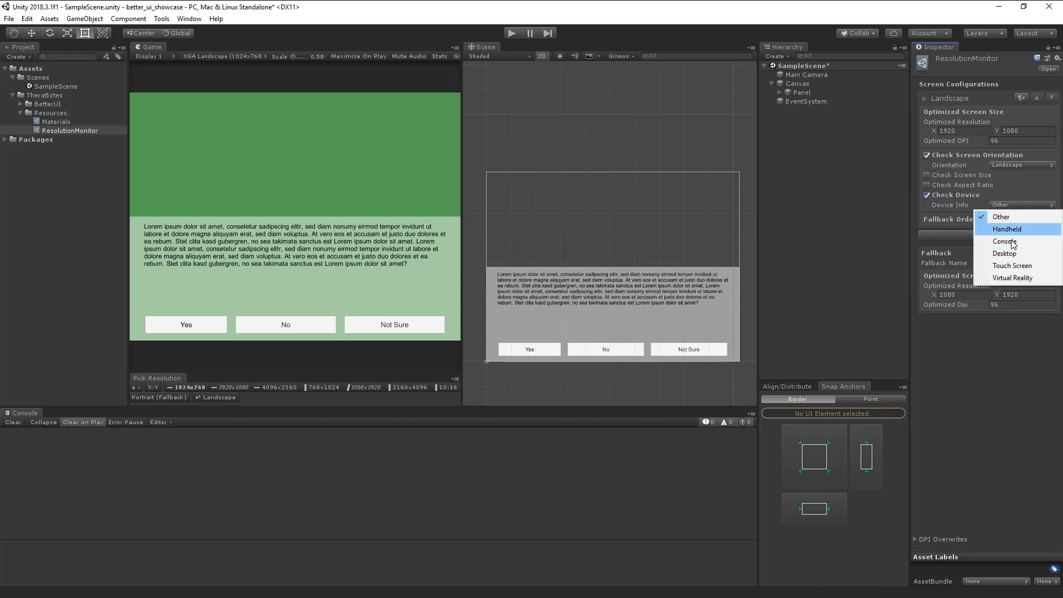
mouse_move(1004, 253)
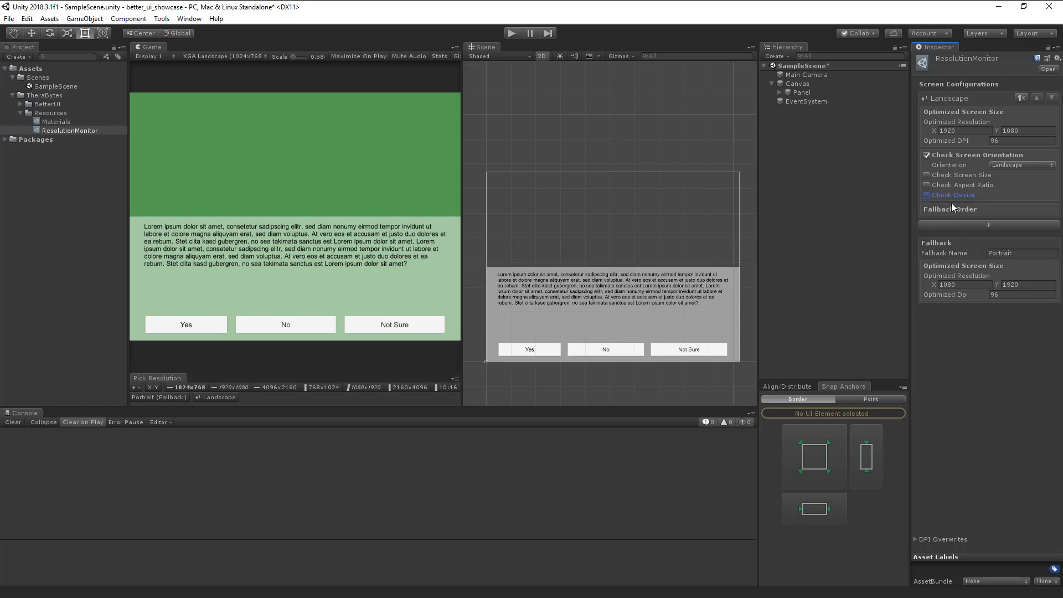
mouse_move(942, 236)
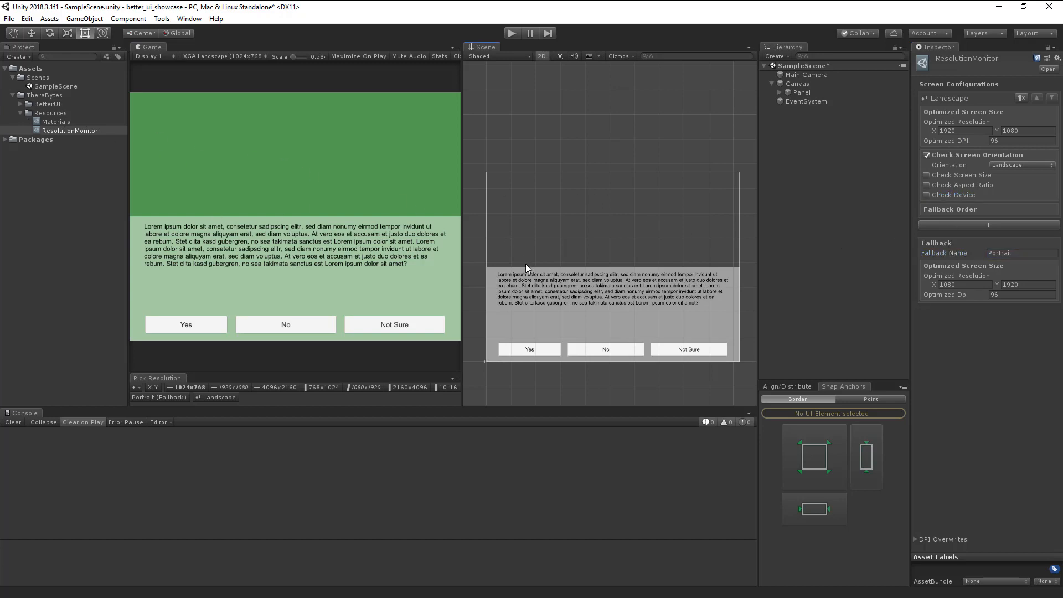
left_click(797, 82)
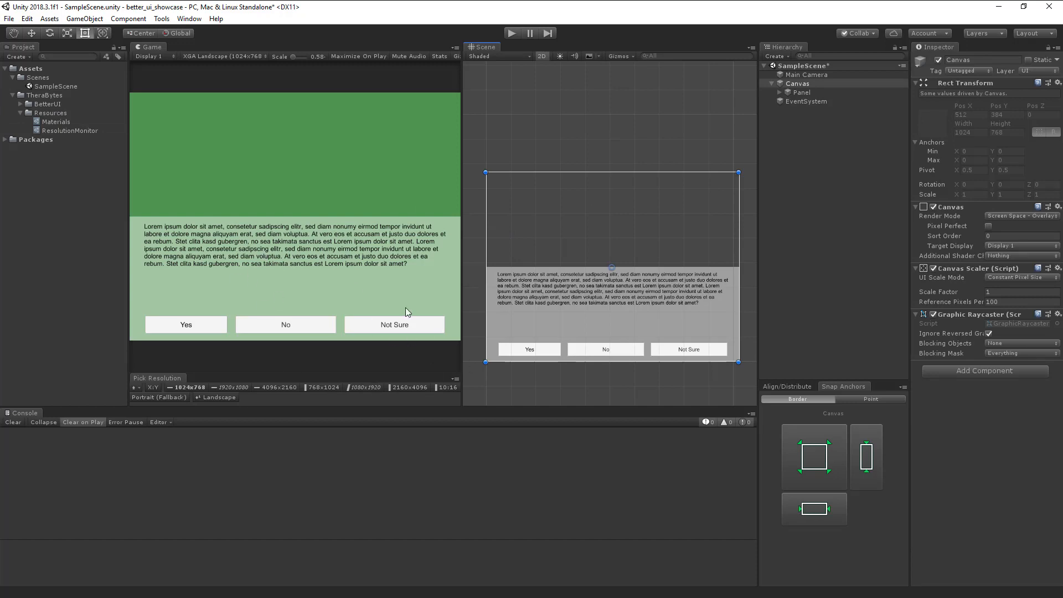
mouse_move(396, 174)
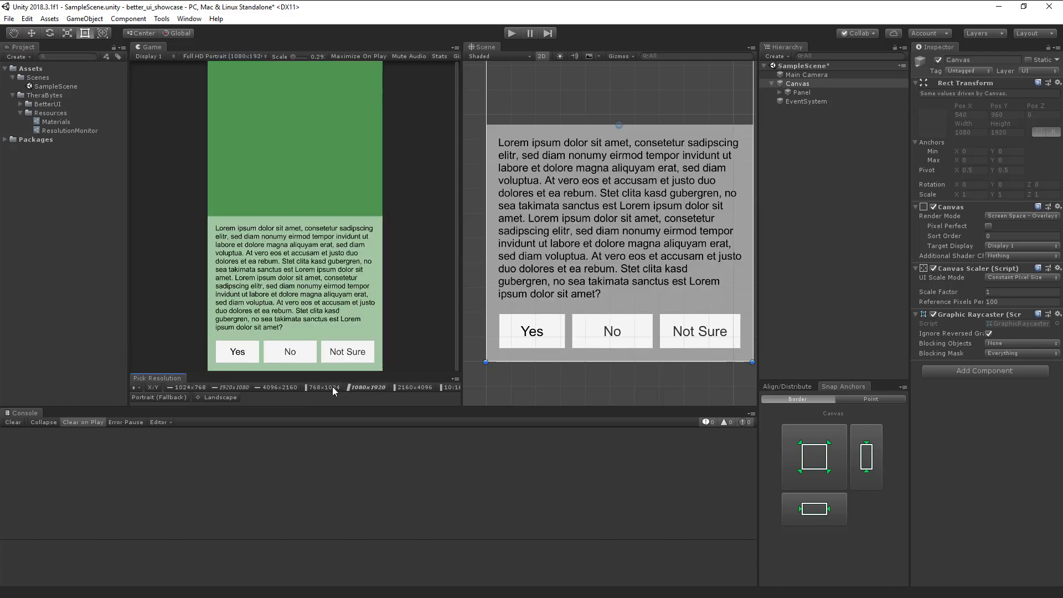
Switch the game preview back to 768x1024 portrait and select the Panel object
left_click(323, 388)
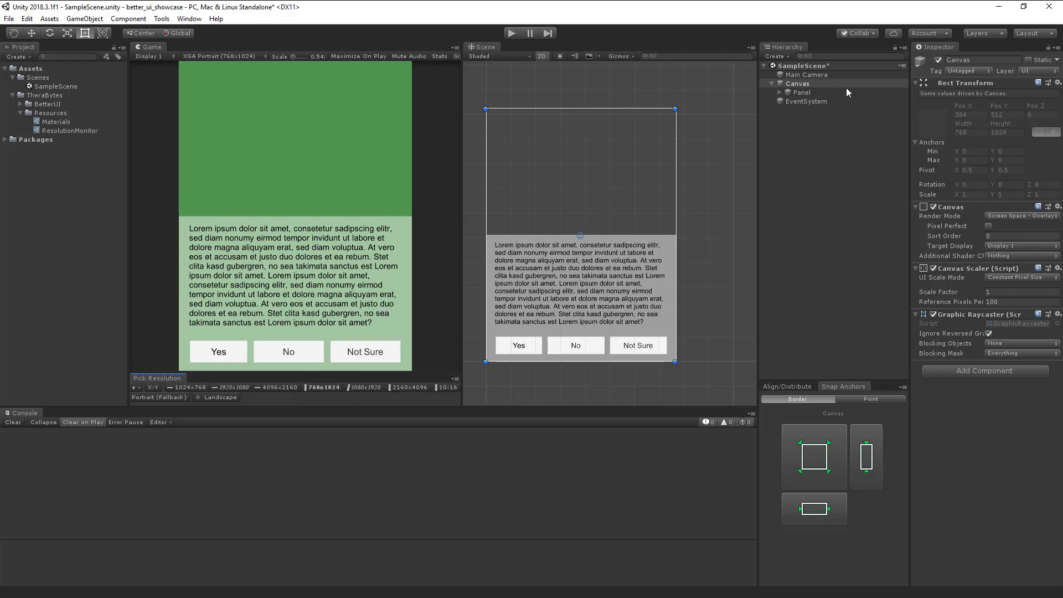
left_click(802, 91)
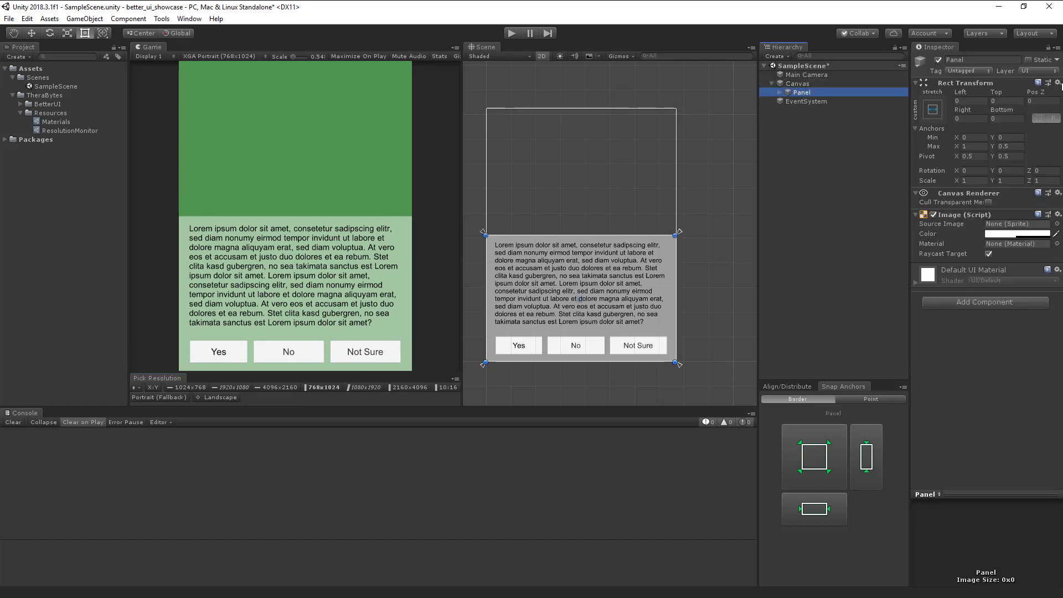
Add a Better Locator to the Panel via the Rect Transform gear menu, left inset 0
left_click(1048, 83)
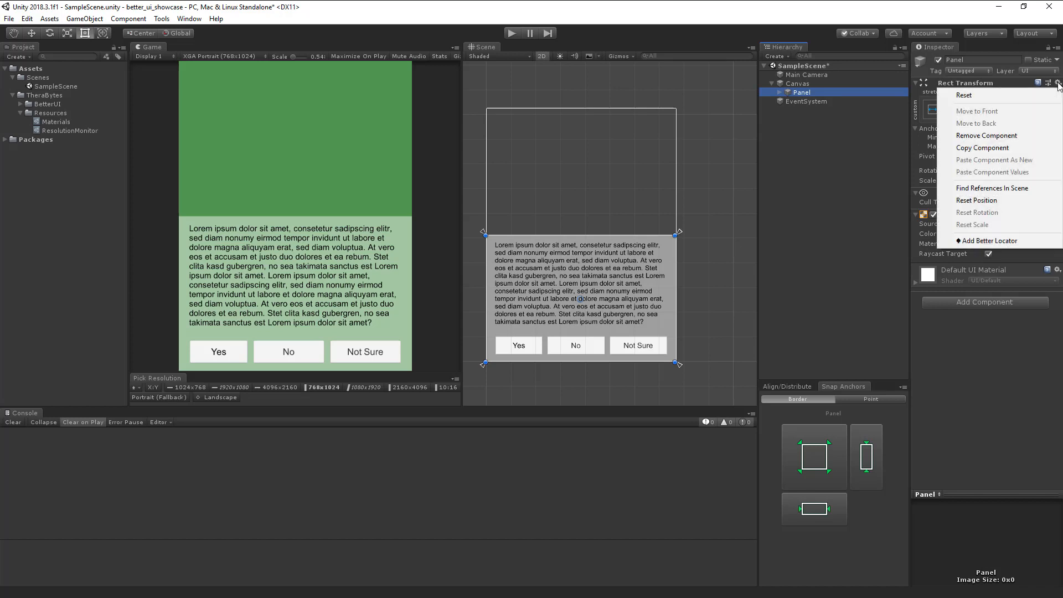
mouse_move(1000, 225)
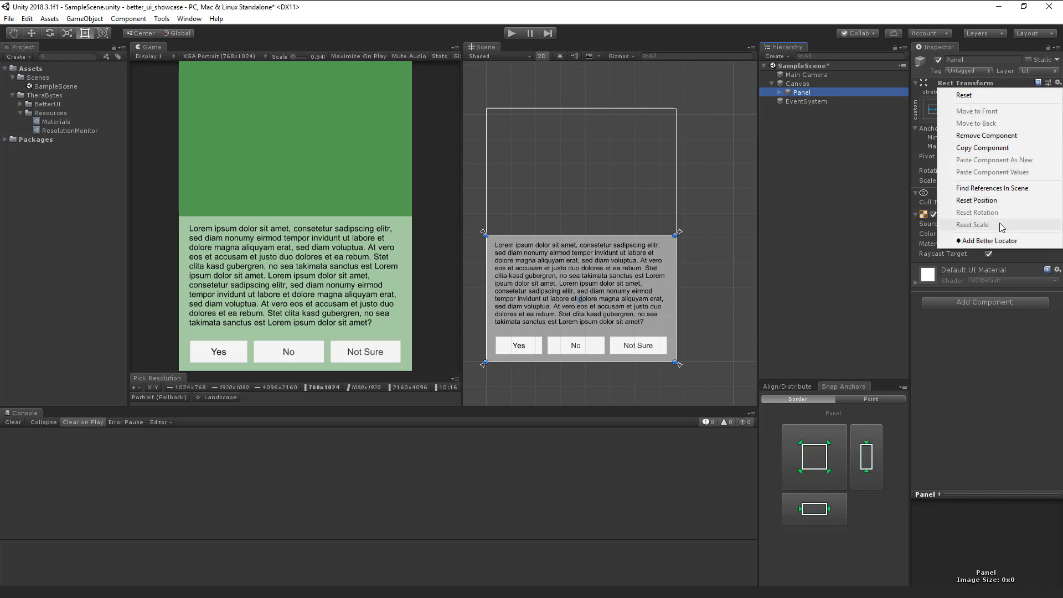
mouse_move(992, 241)
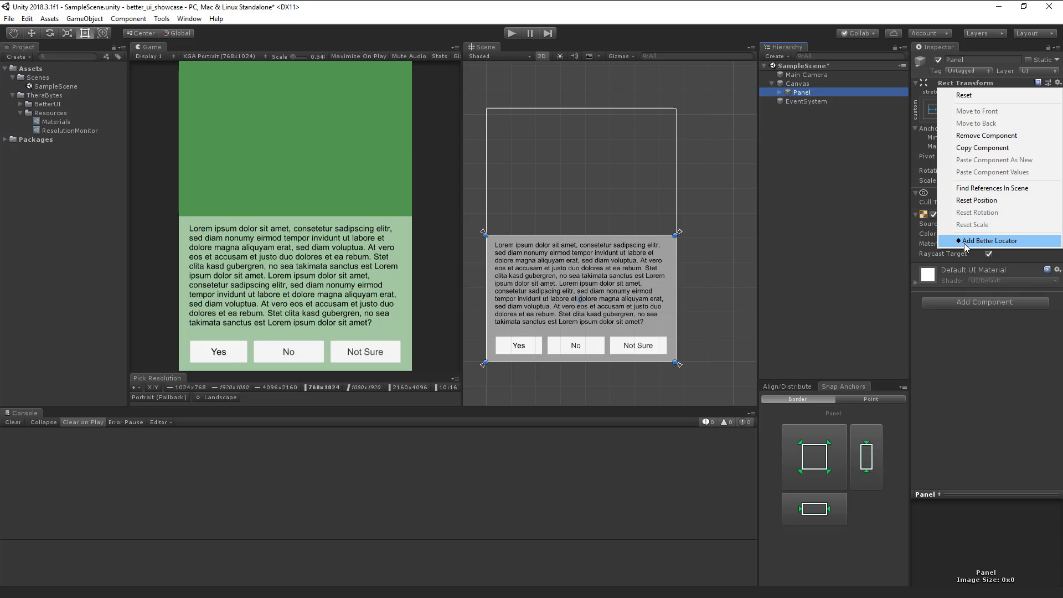
left_click(992, 241)
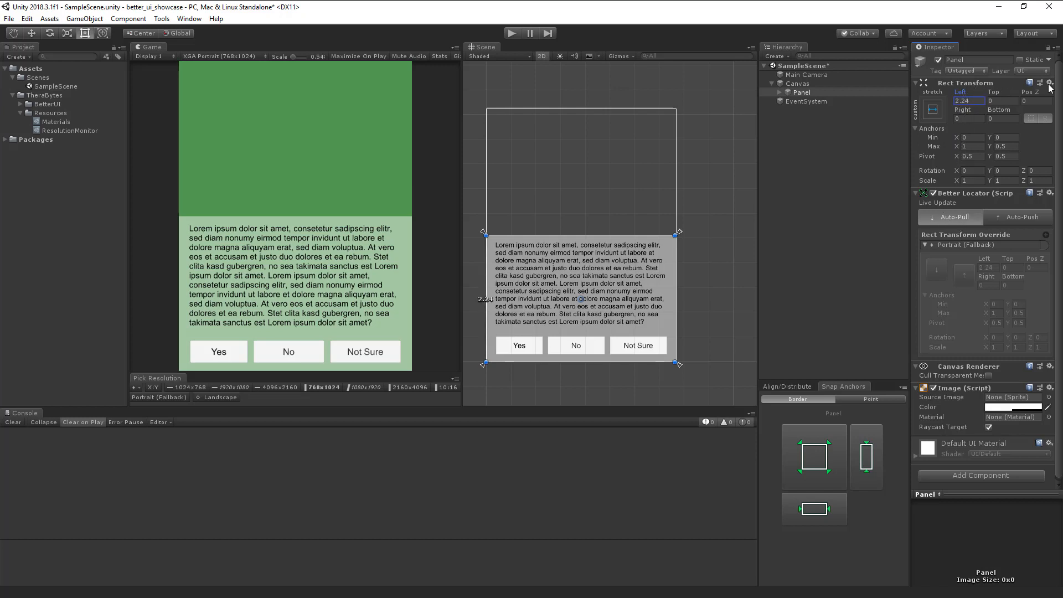
type("41.59")
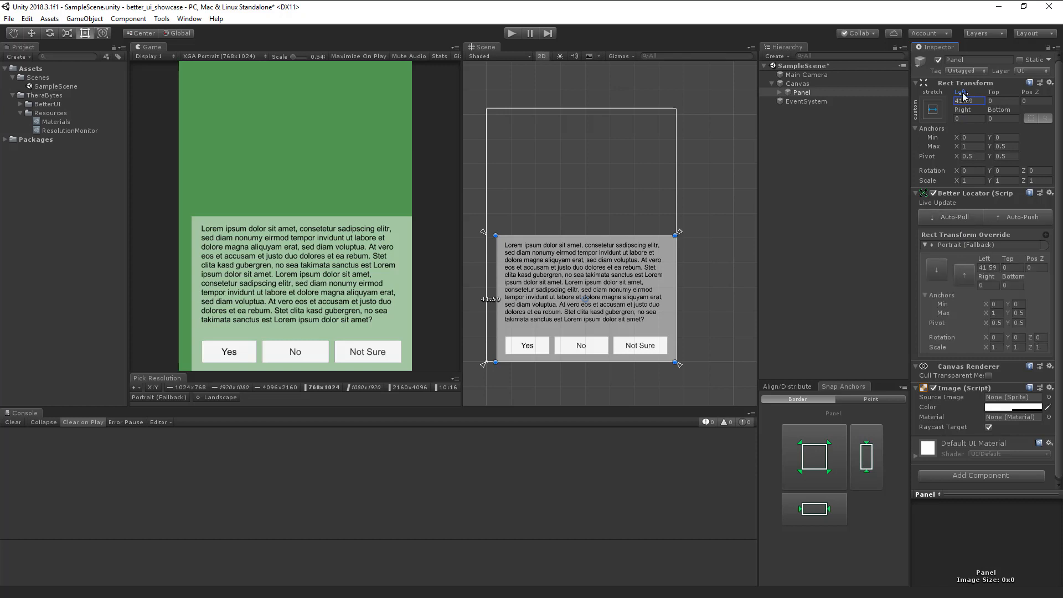
left_click(964, 100)
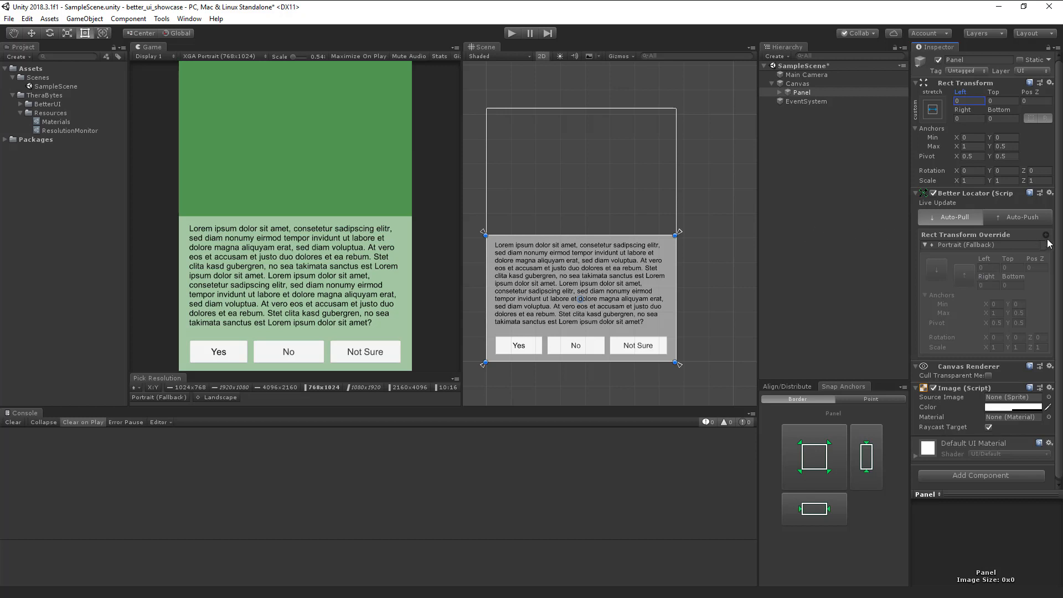
mouse_move(1048, 241)
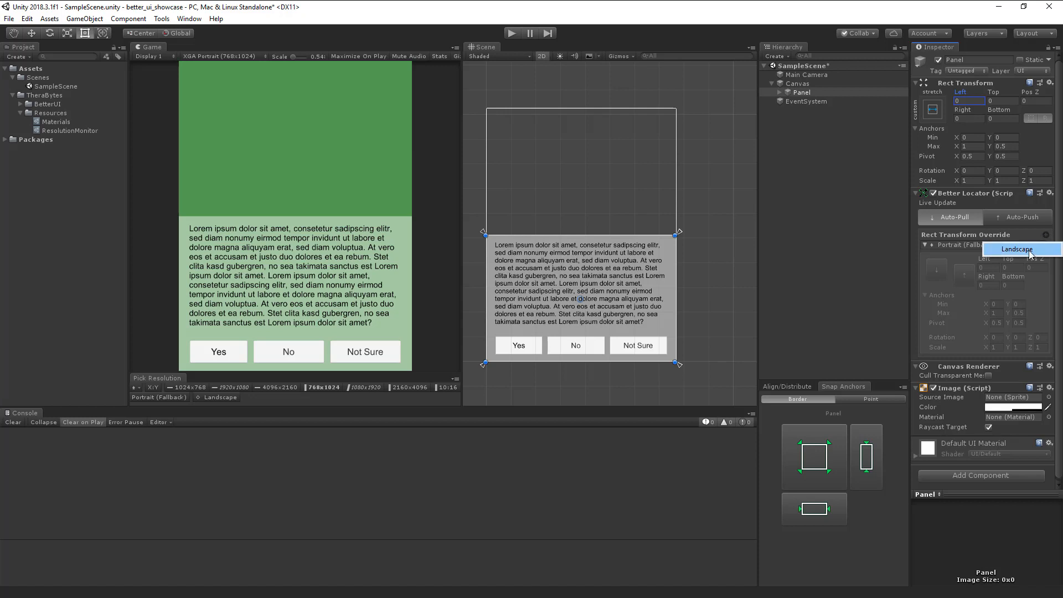
Add a Landscape override, place the Panel on the right half and fit anchors to its rect
left_click(1016, 244)
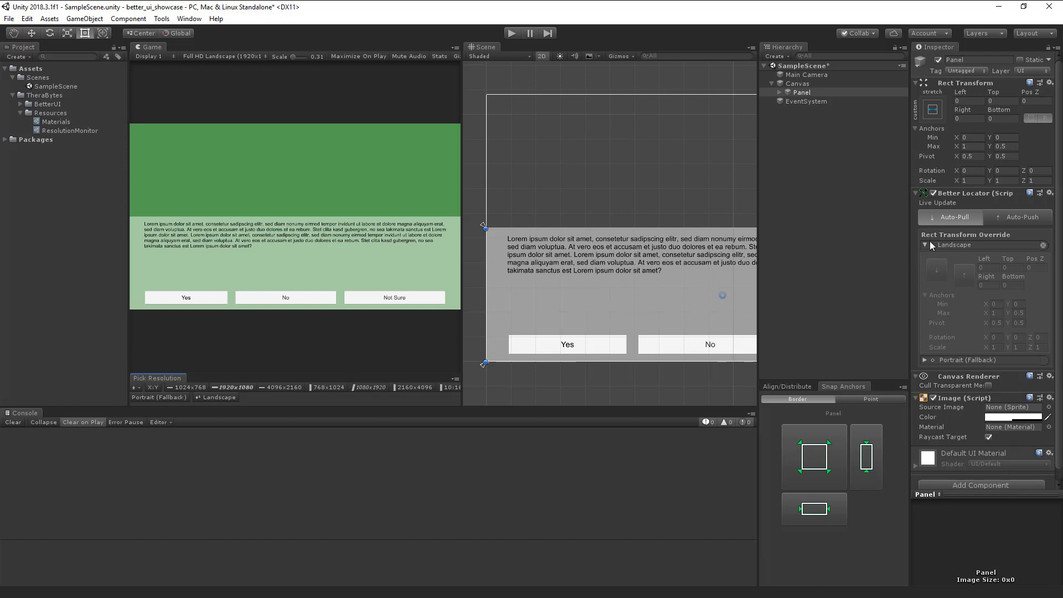
mouse_move(936, 254)
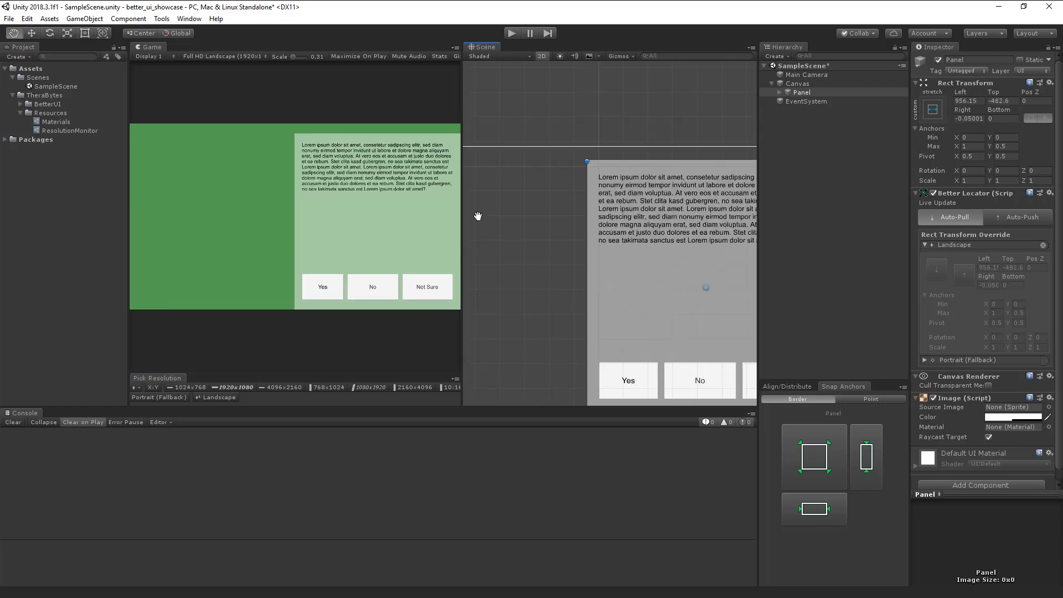
left_click_drag(587, 161, 555, 167)
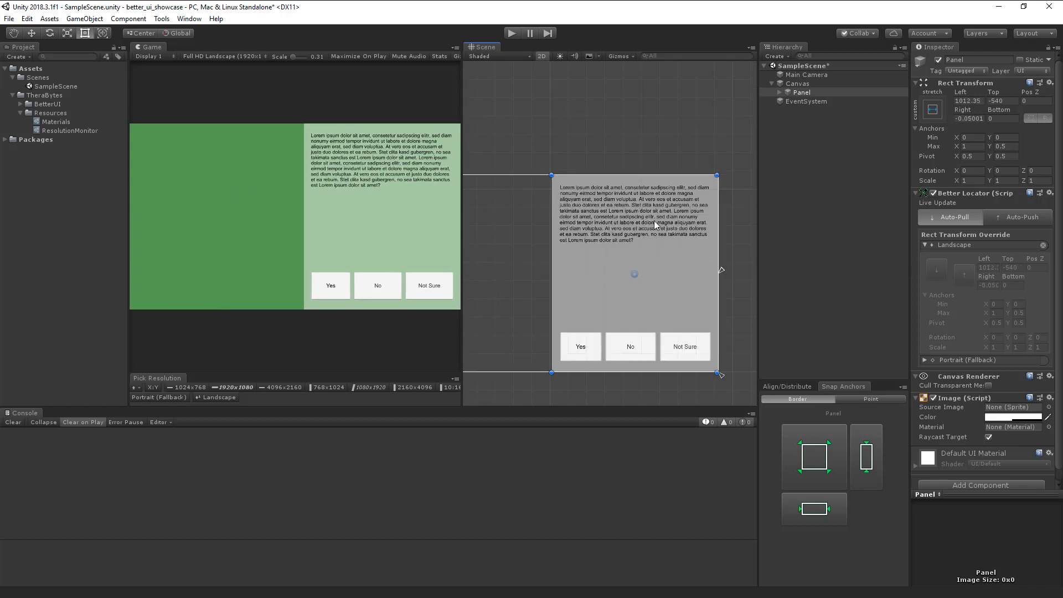
mouse_move(991, 283)
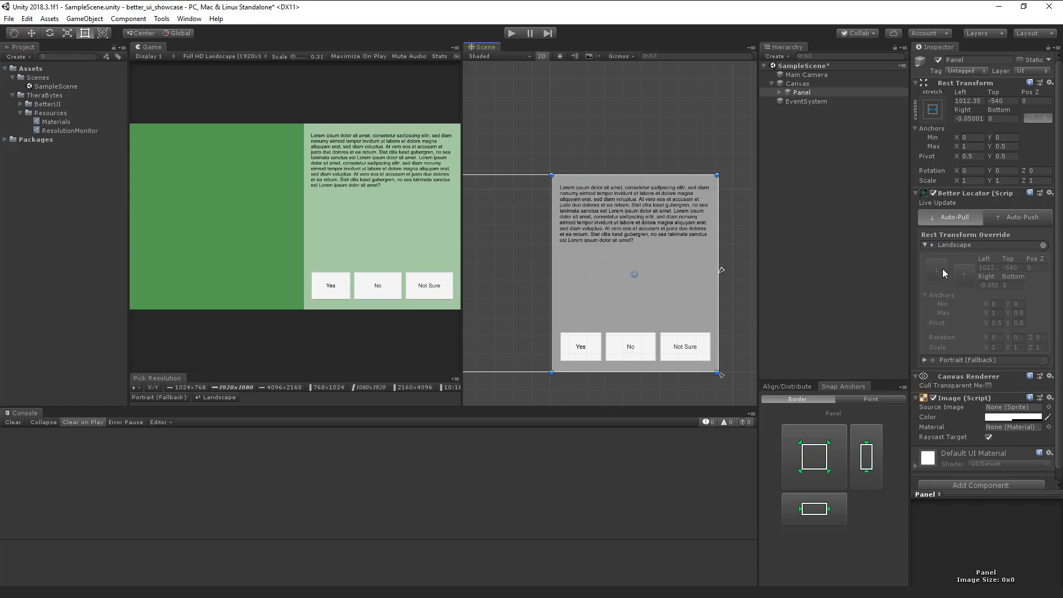
left_click(925, 360)
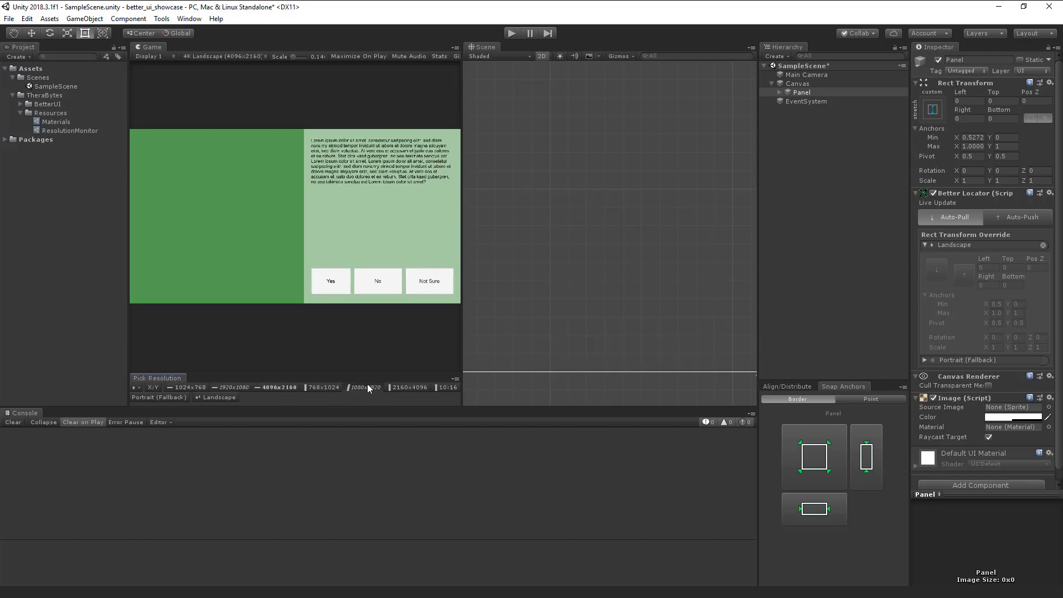
Preview at 1080x1920, 768x1024 and 1024x768, then select the Yes button for inspection
left_click(366, 388)
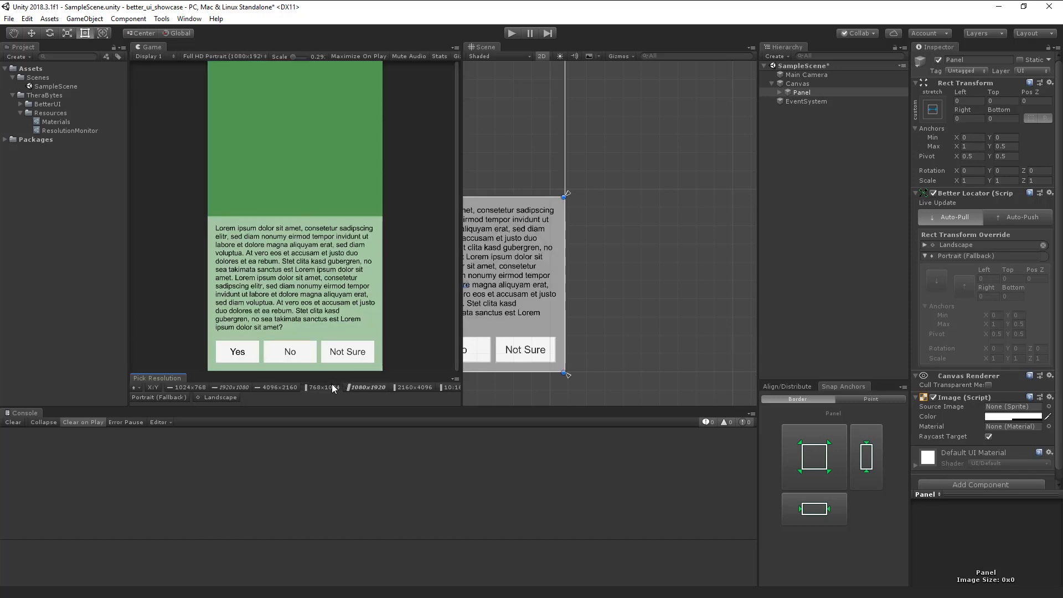
left_click(323, 387)
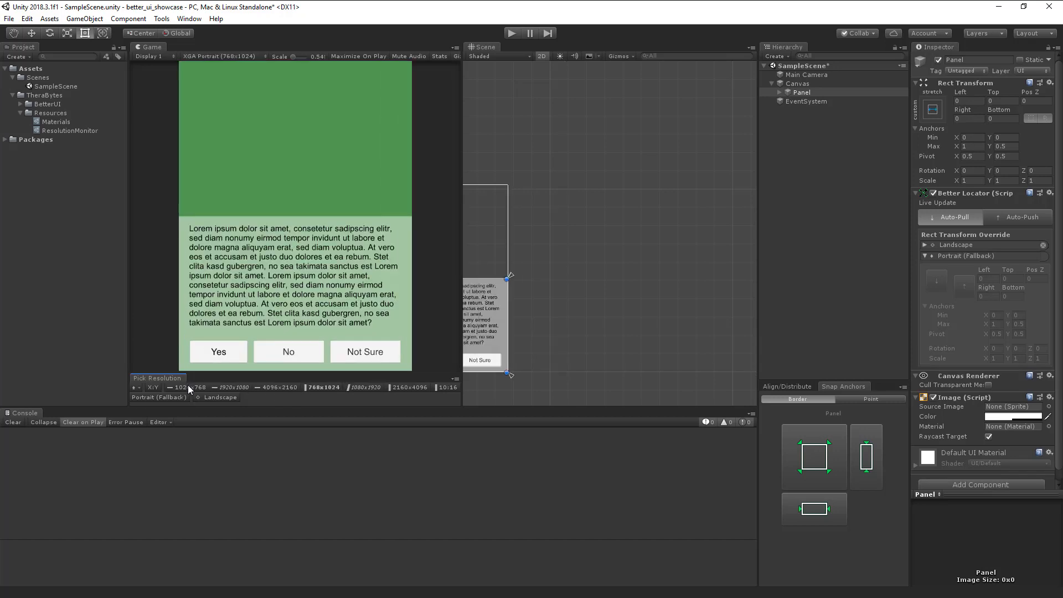
left_click(220, 397)
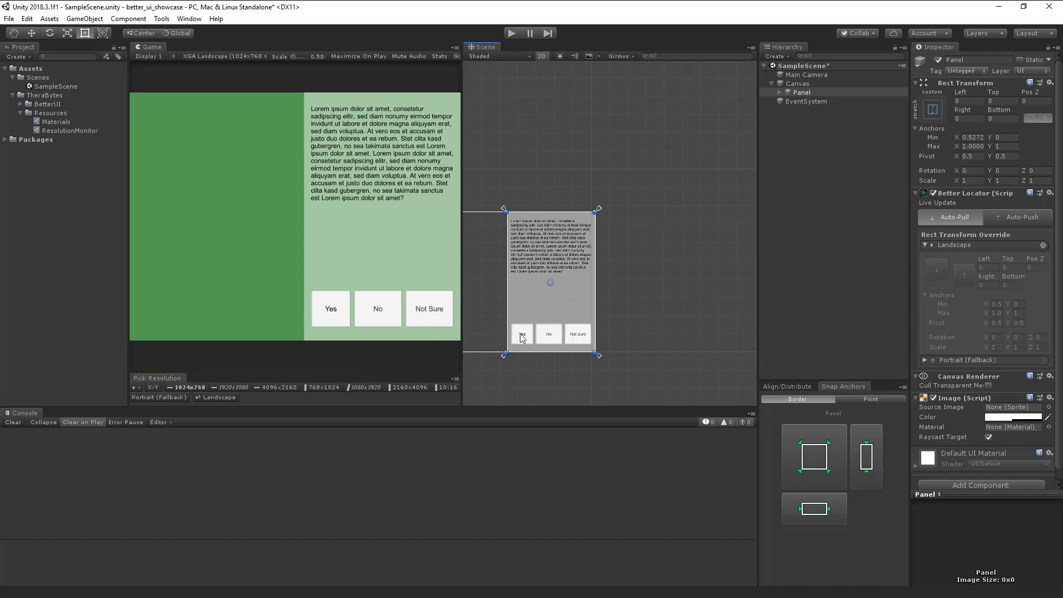
left_click(520, 335)
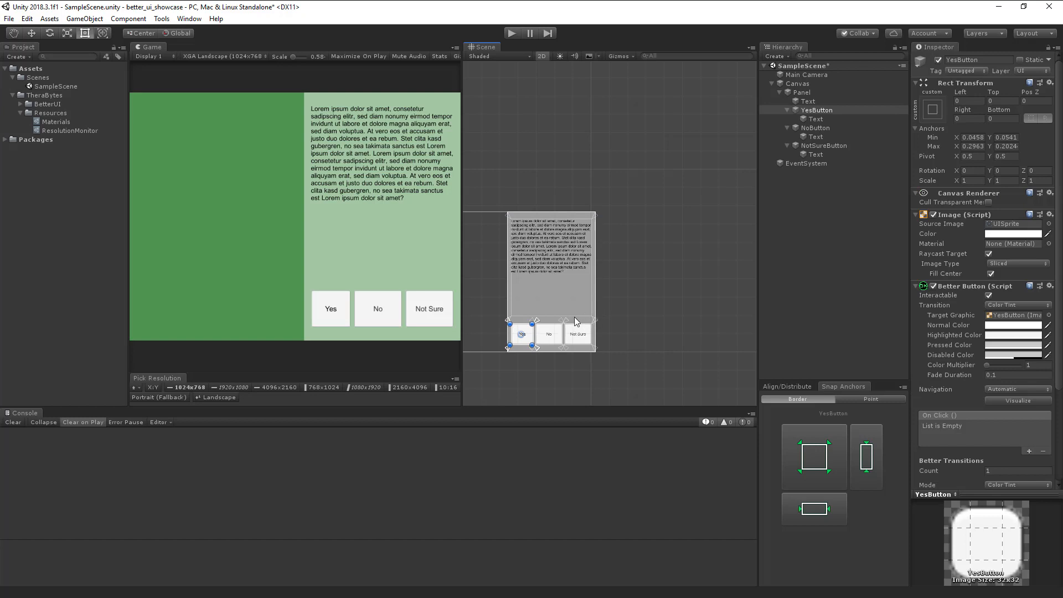